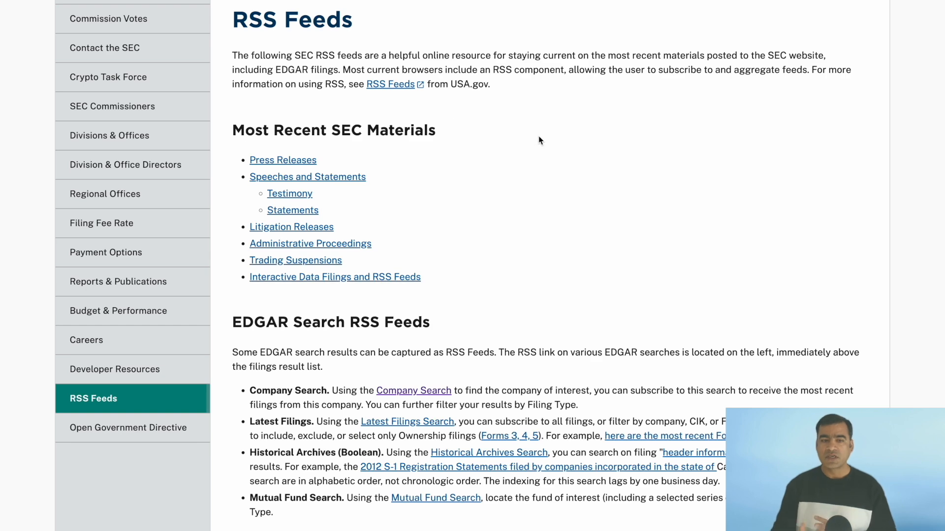
Step: Scroll through the SEC RSS feeds page and Investopedia's EDGAR overview article
scroll("down", 3)
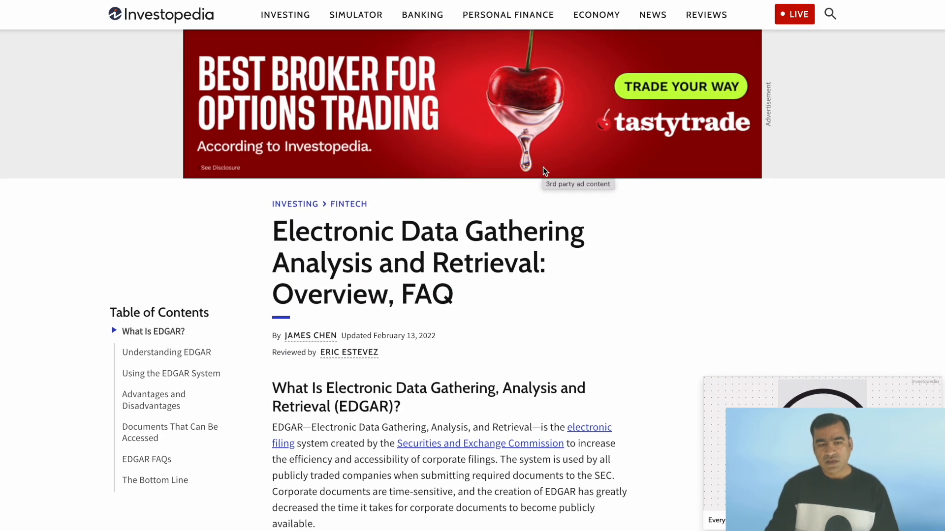
scroll("down", 3)
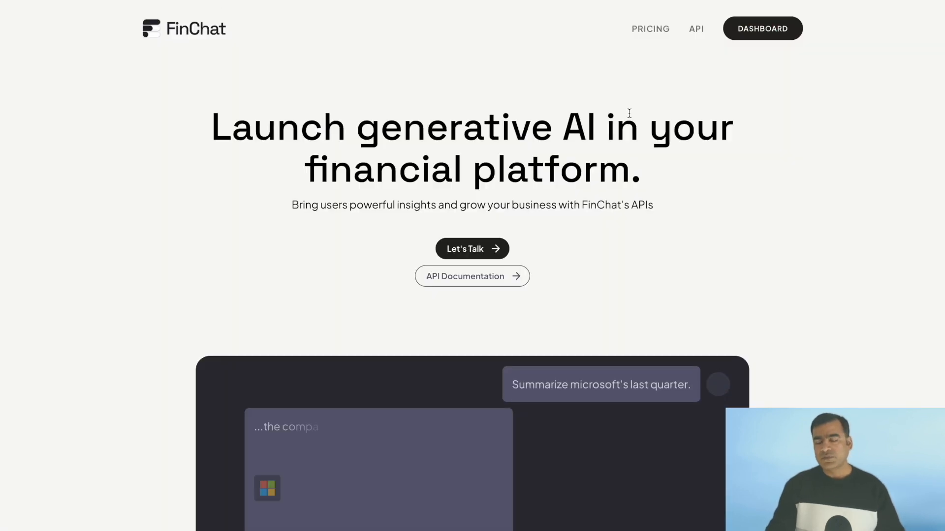
Step: Enter FinChat's dashboard with index summaries and the company metrics table
left_click(762, 27)
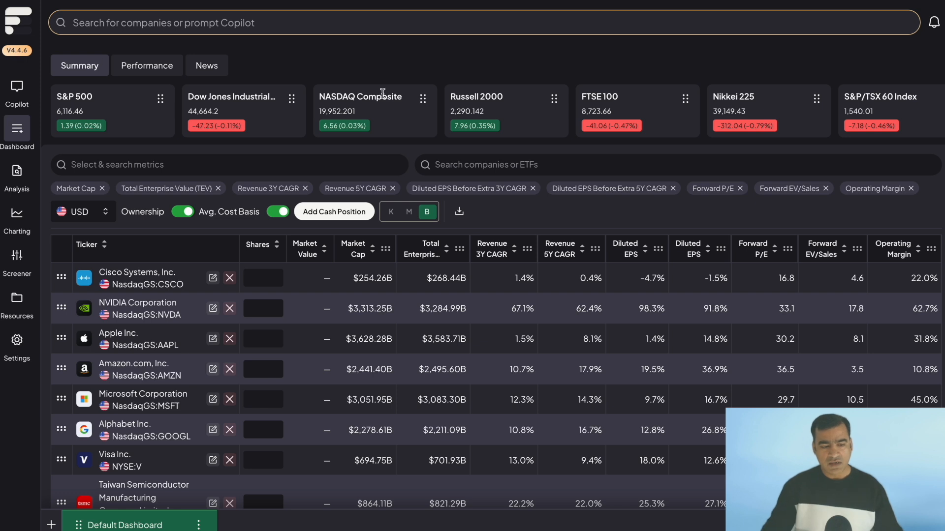
mouse_move(225, 411)
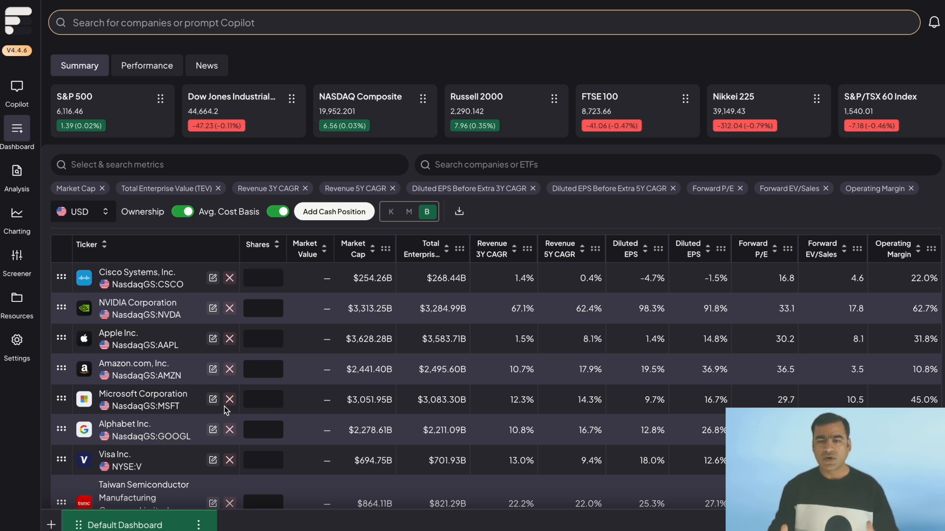
mouse_move(318, 417)
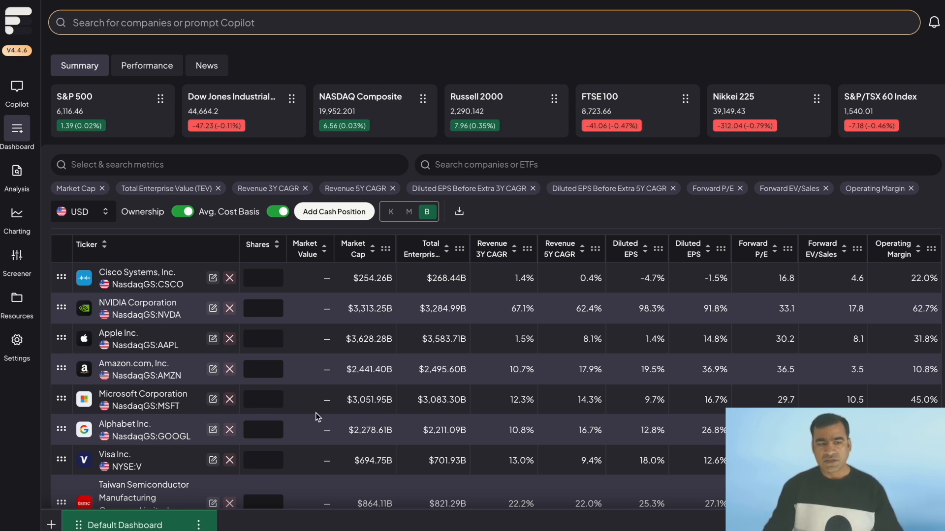
Step: Toggle the sidebar Analysis menu to preview sections like Financials, Ratios and Filings
scroll("down", 3)
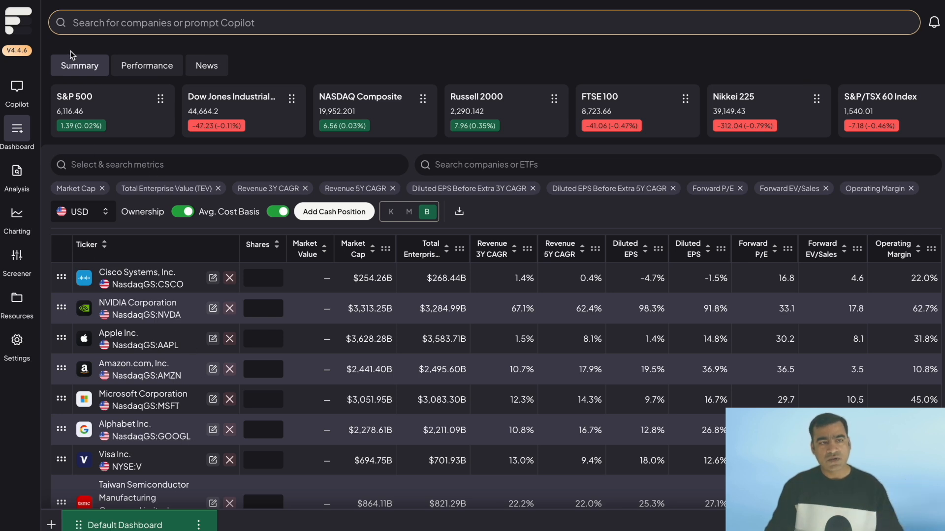
left_click(16, 176)
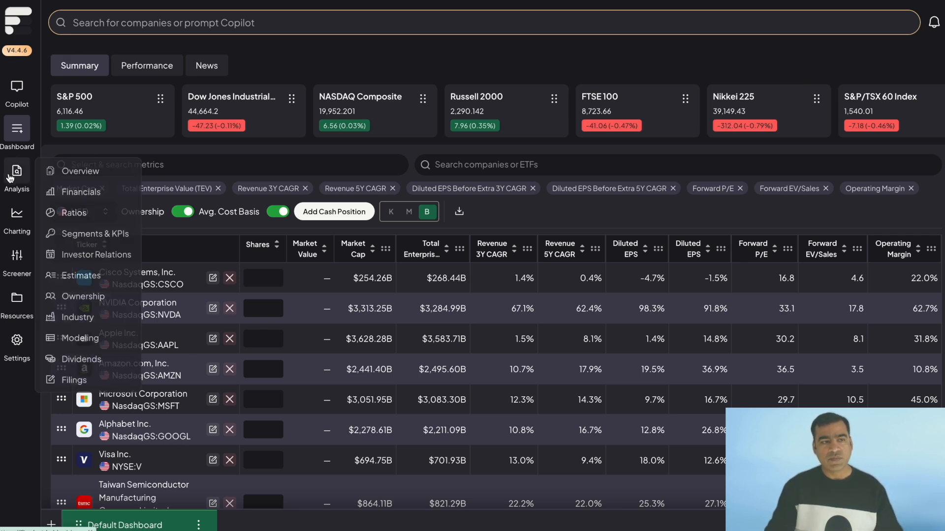
left_click(16, 176)
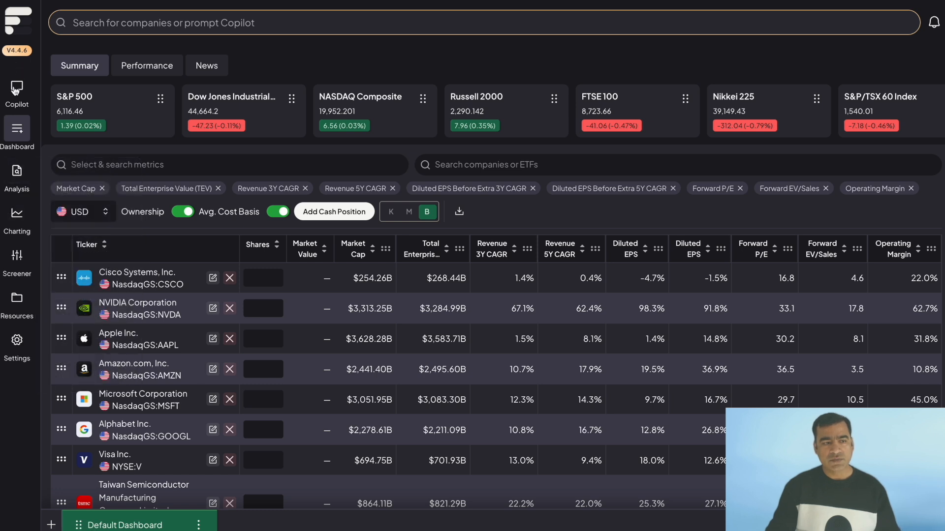
left_click(17, 180)
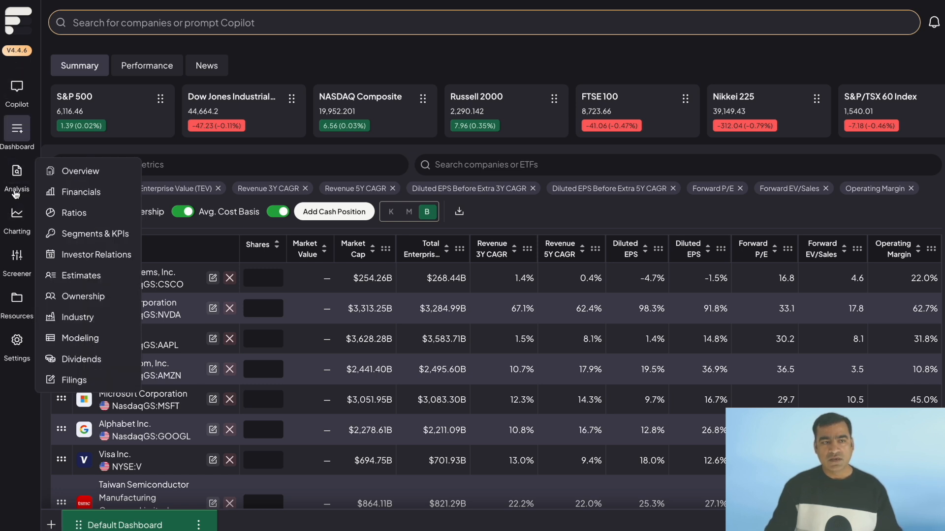
left_click(17, 180)
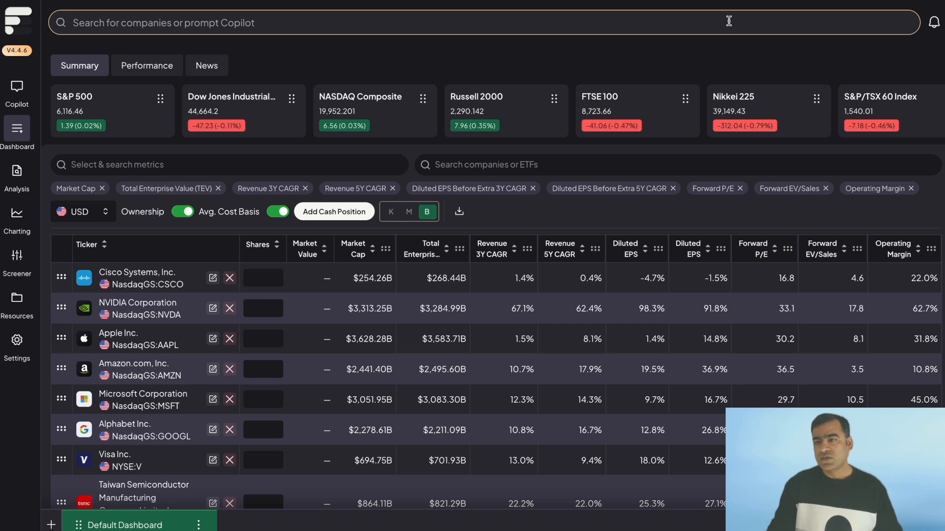
mouse_move(933, 22)
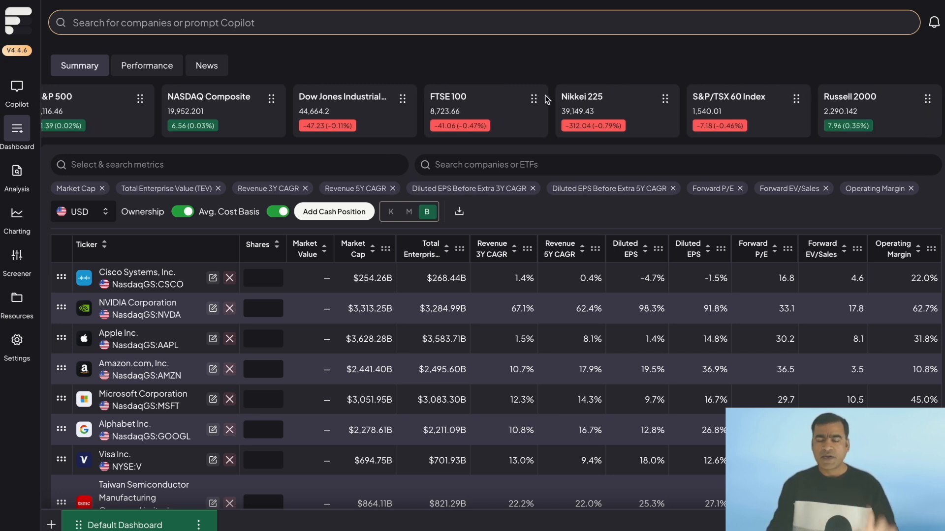
mouse_move(155, 237)
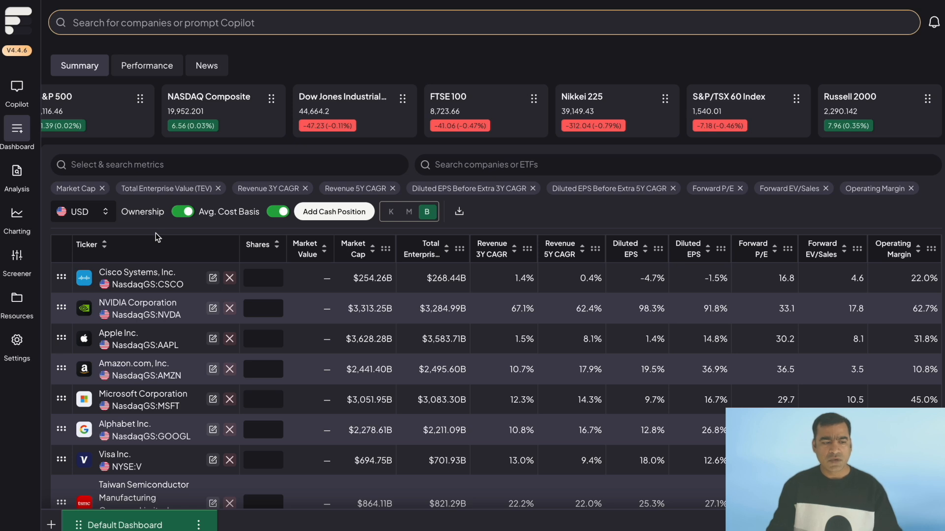
left_click(17, 340)
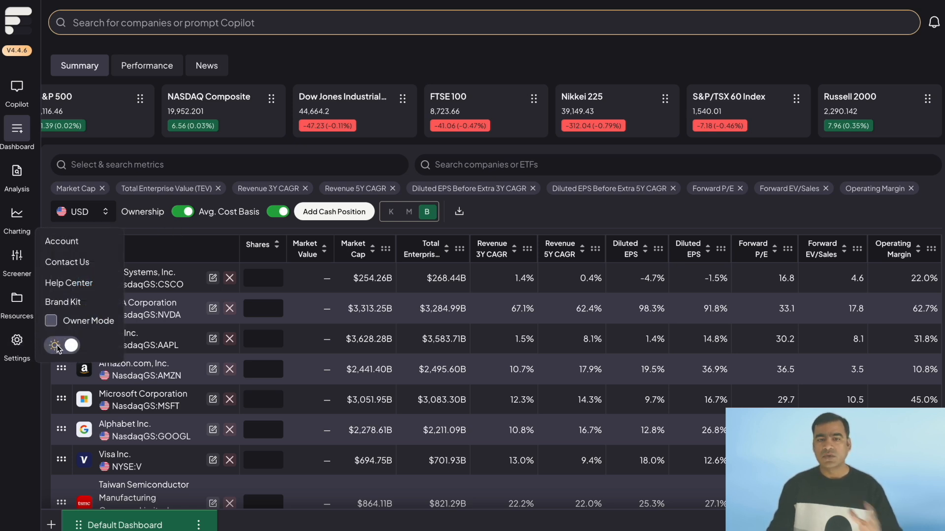
left_click(61, 346)
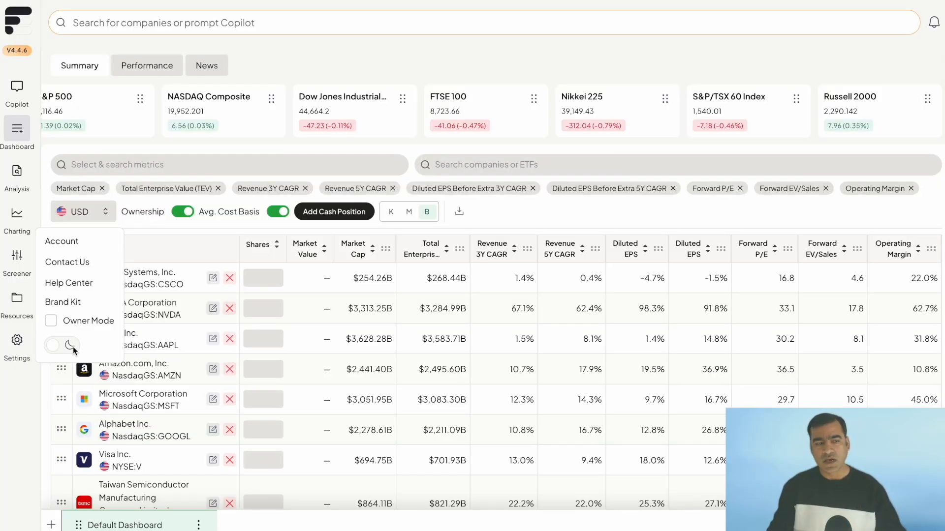
left_click(62, 345)
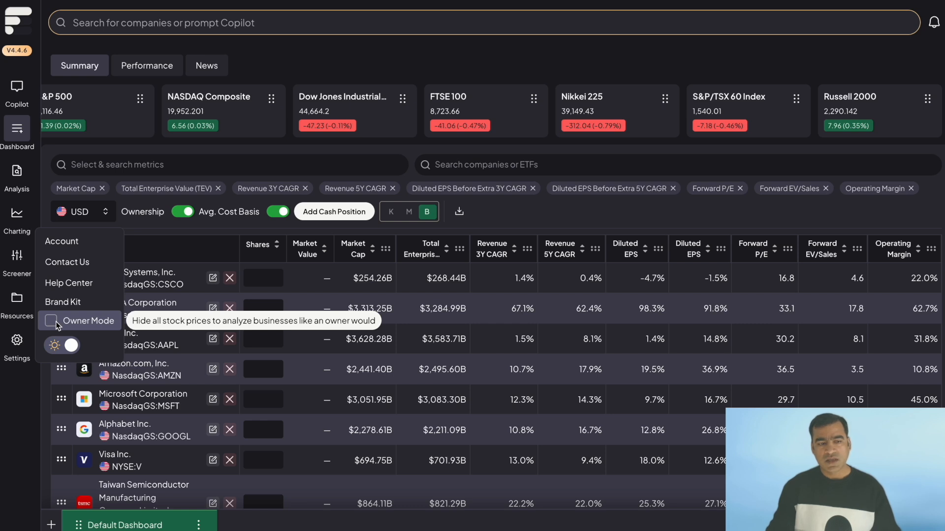
left_click(51, 320)
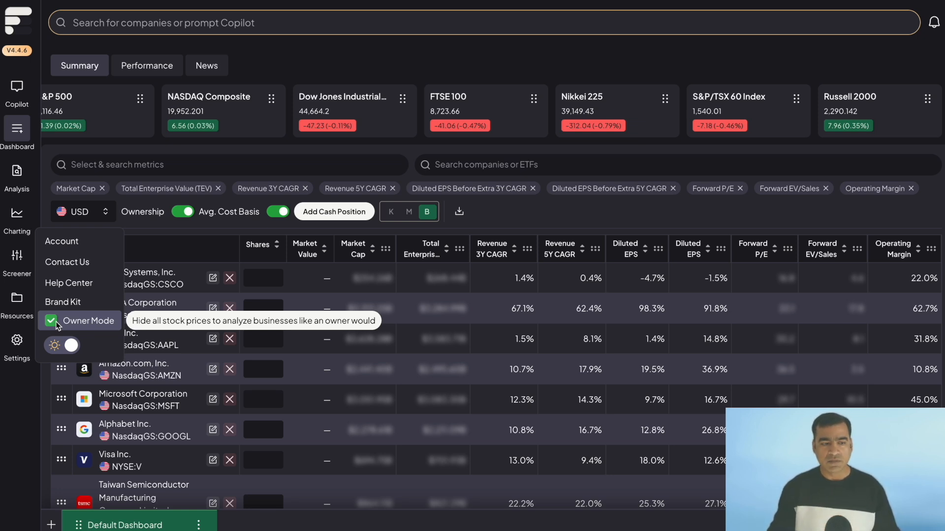
left_click(51, 320)
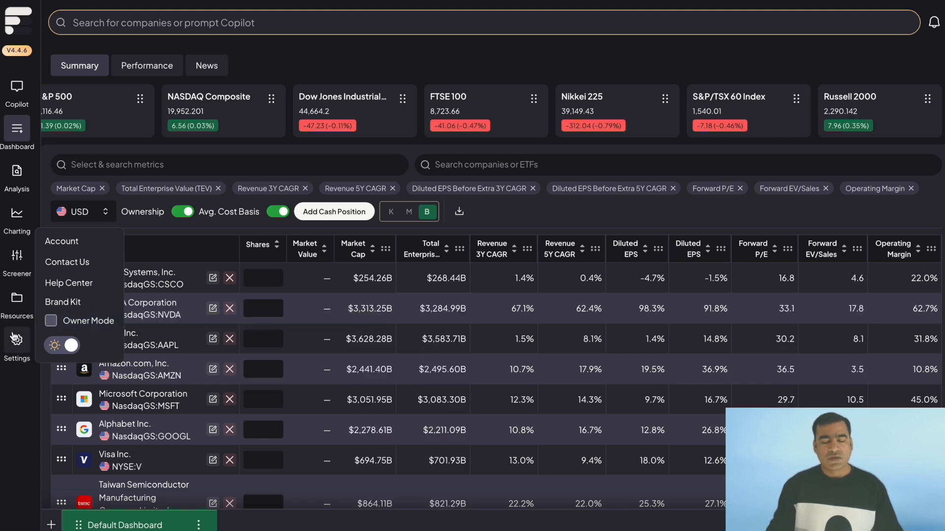
left_click(255, 234)
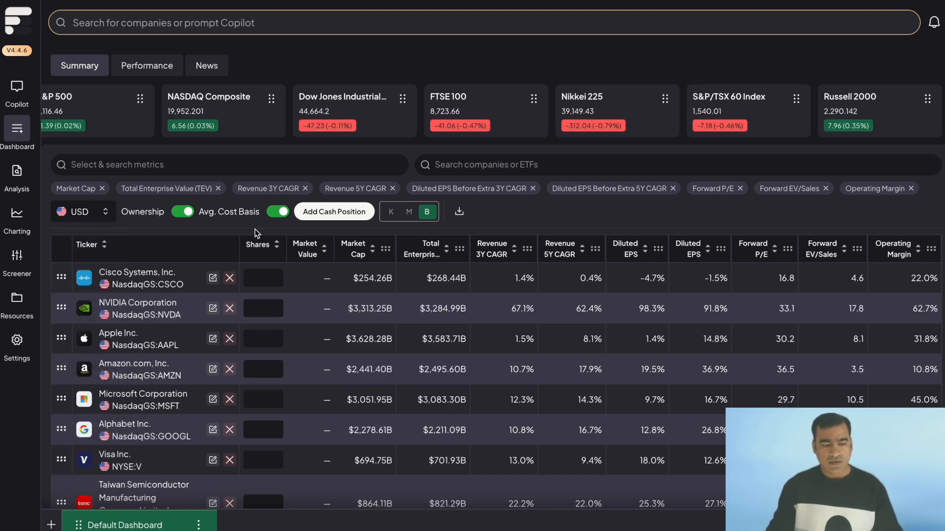
Step: Create an Untitled dashboard with Alphabet in billions and view its performance returns
left_click(51, 525)
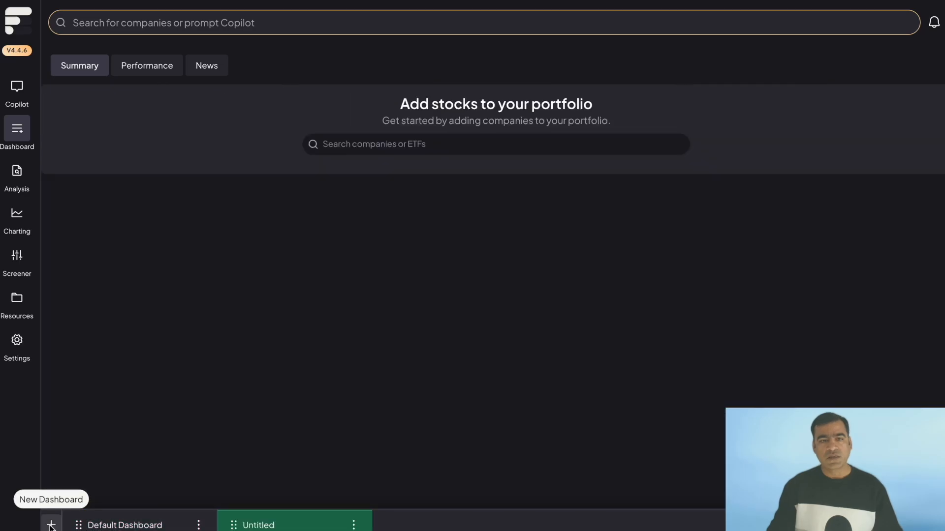
type("google")
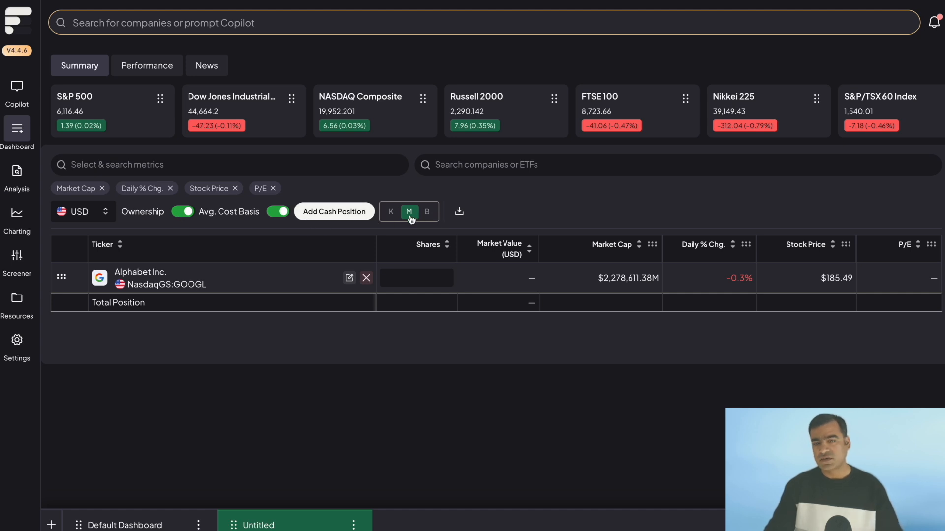
mouse_move(428, 215)
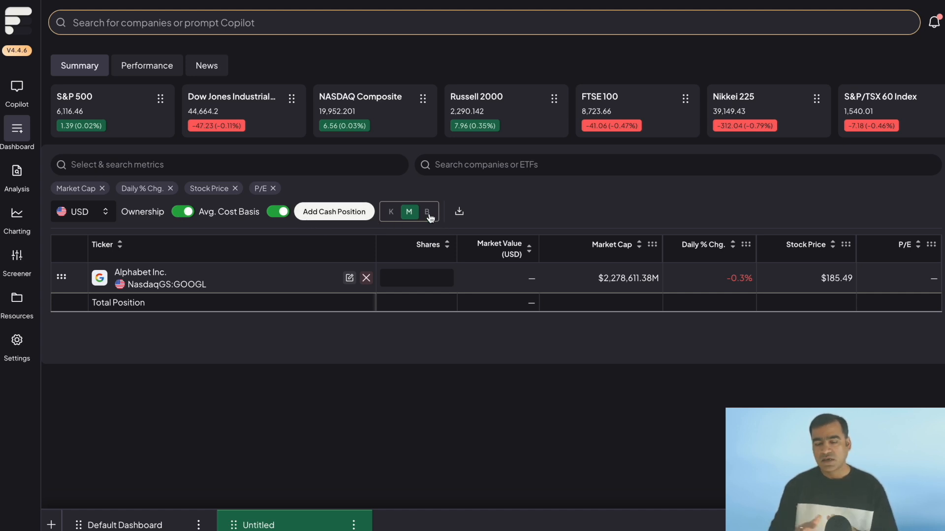
left_click(427, 212)
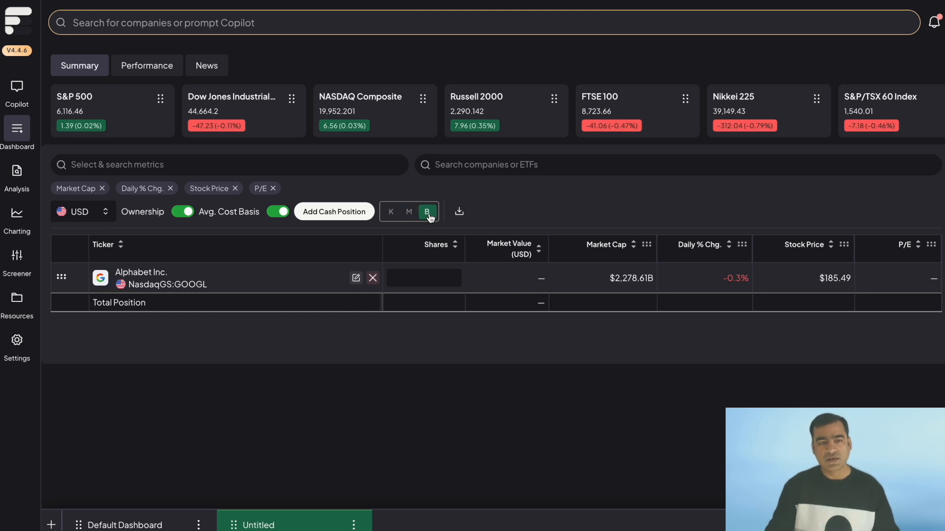
mouse_move(437, 271)
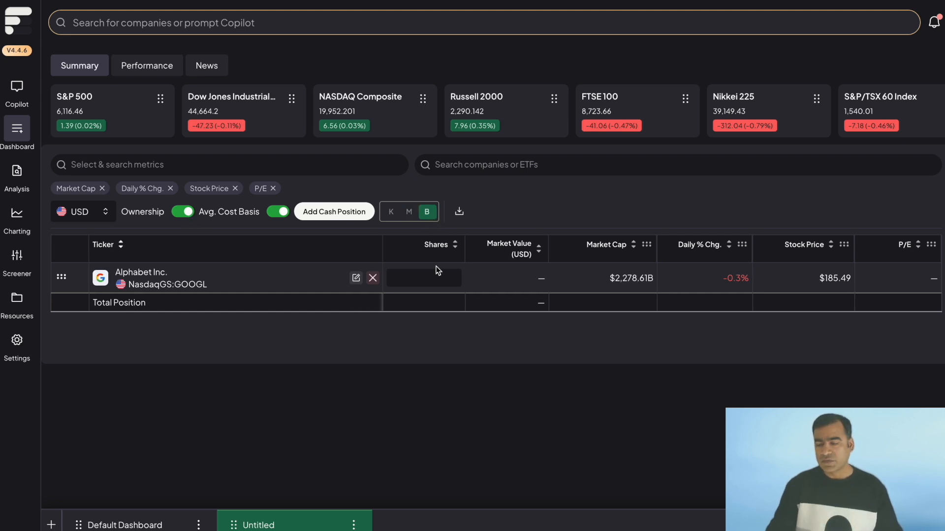
mouse_move(761, 236)
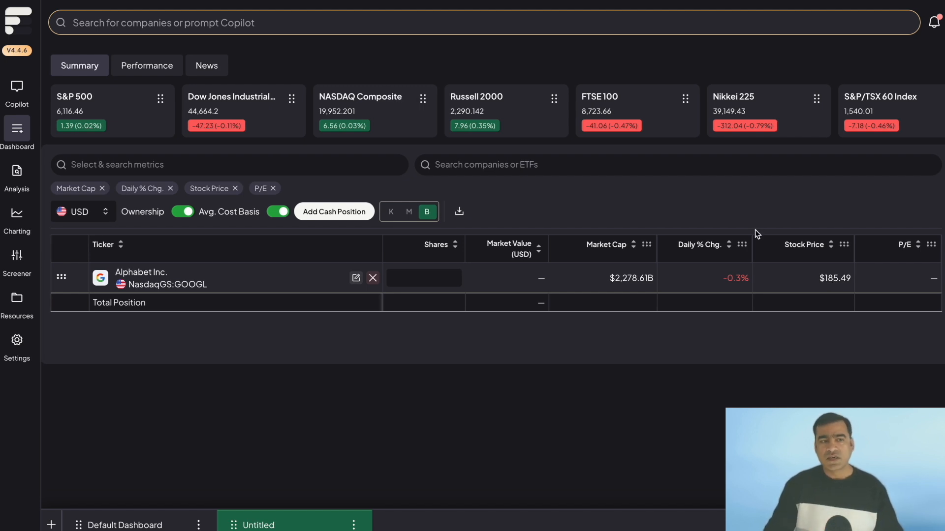
mouse_move(111, 115)
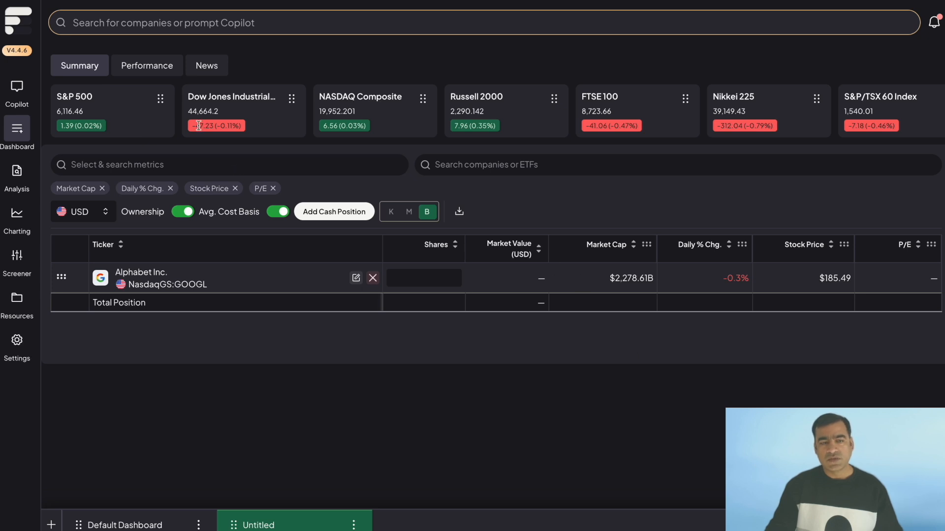
left_click(145, 65)
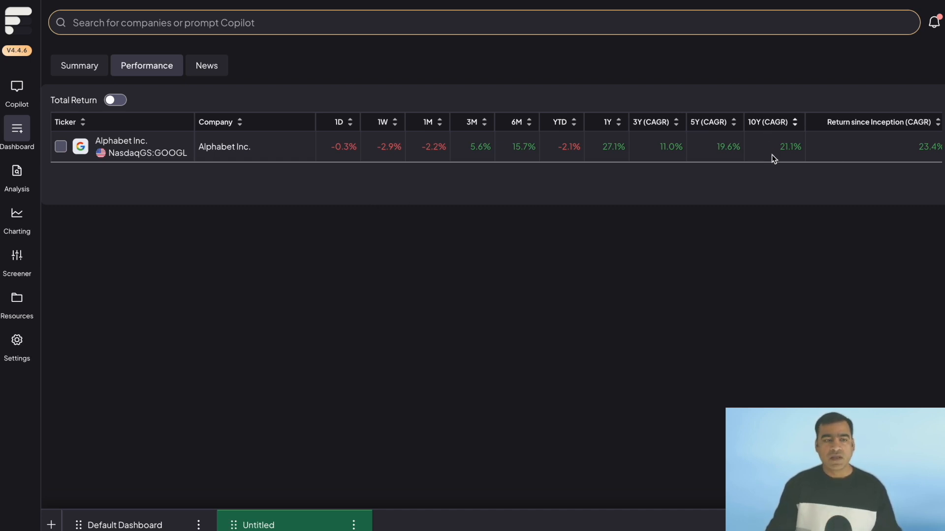
mouse_move(143, 146)
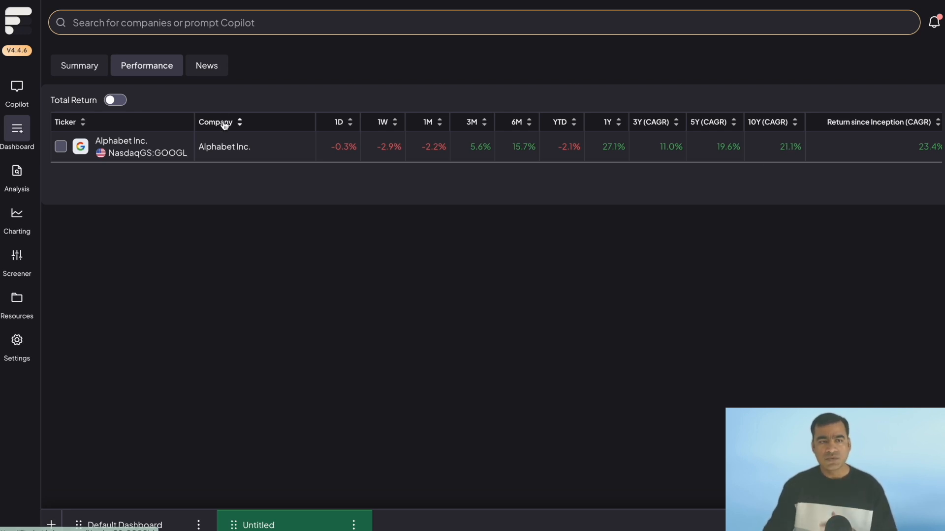
Step: Show Alphabet news headlines from CNBC, MarketWatch and NYTimes on the Untitled dashboard
left_click(206, 65)
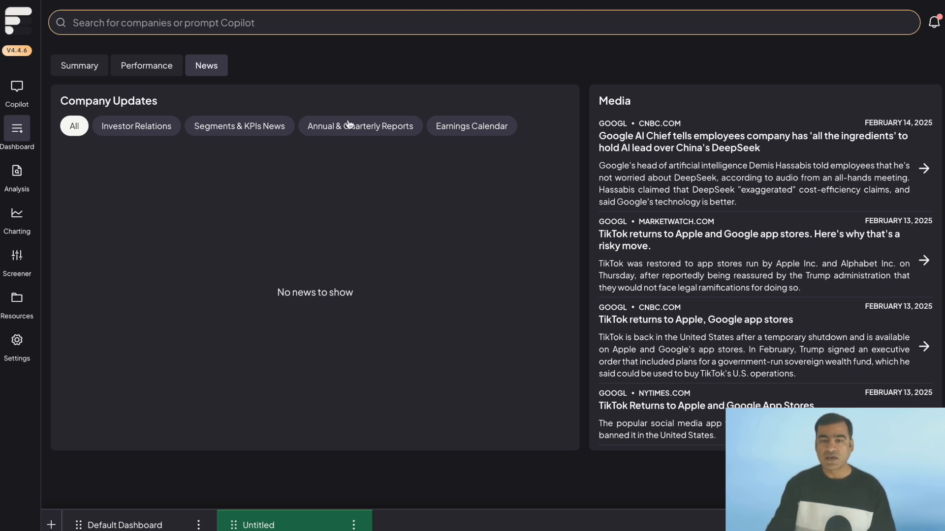
mouse_move(498, 136)
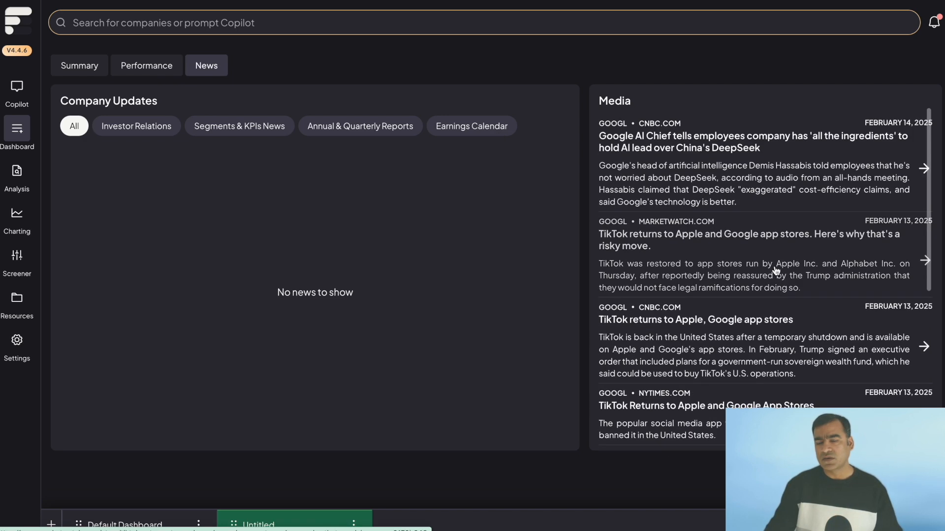
mouse_move(785, 158)
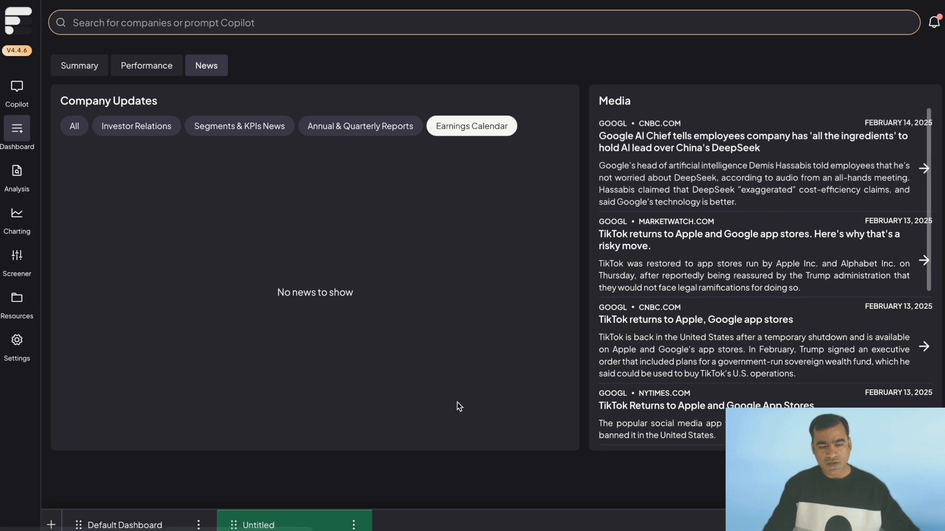
mouse_move(237, 448)
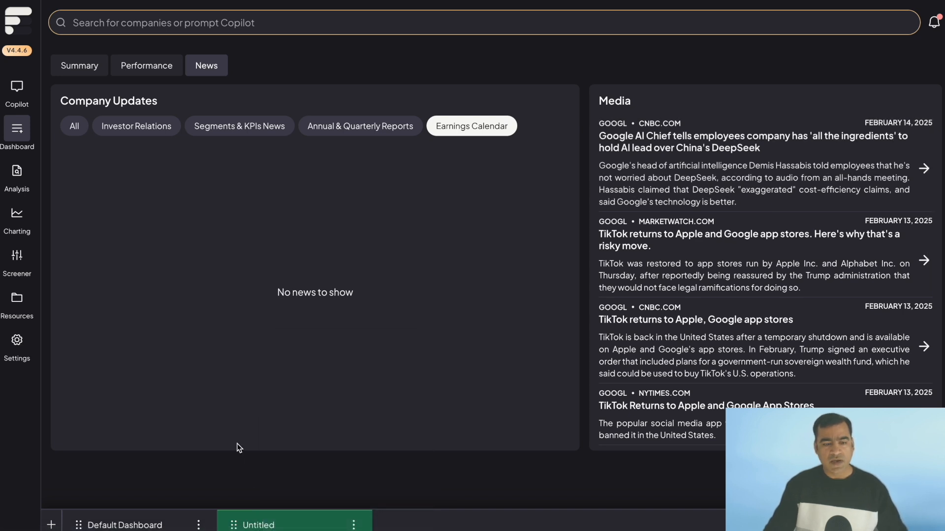
Step: Open NVIDIA Corporation's company overview from the Default Dashboard's news feed
left_click(124, 525)
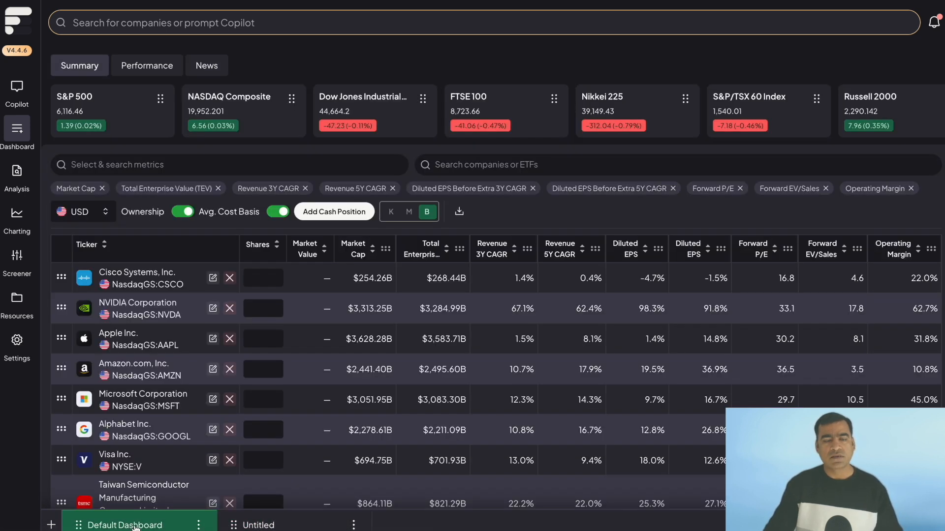
left_click(206, 65)
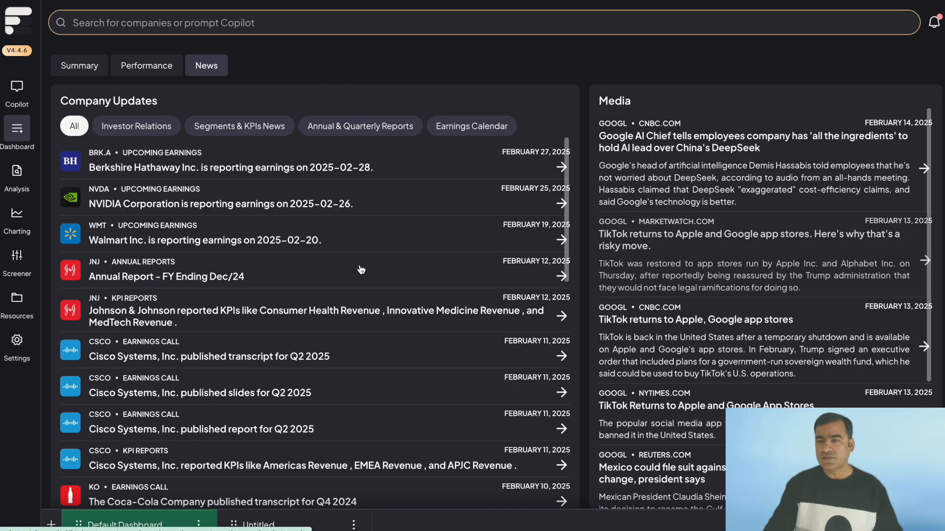
left_click(17, 175)
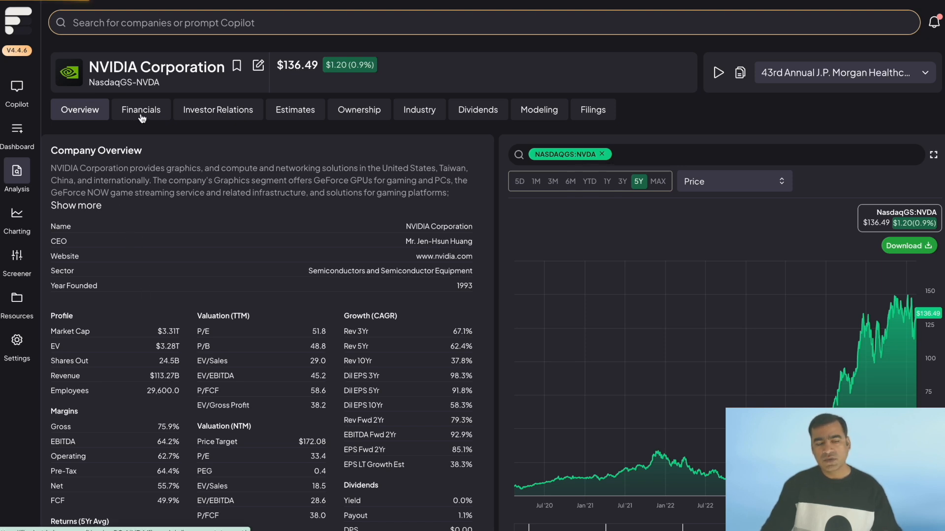
Step: View NVIDIA's financials, then its J.P. Morgan Healthcare Conference 2025 transcript
left_click(141, 110)
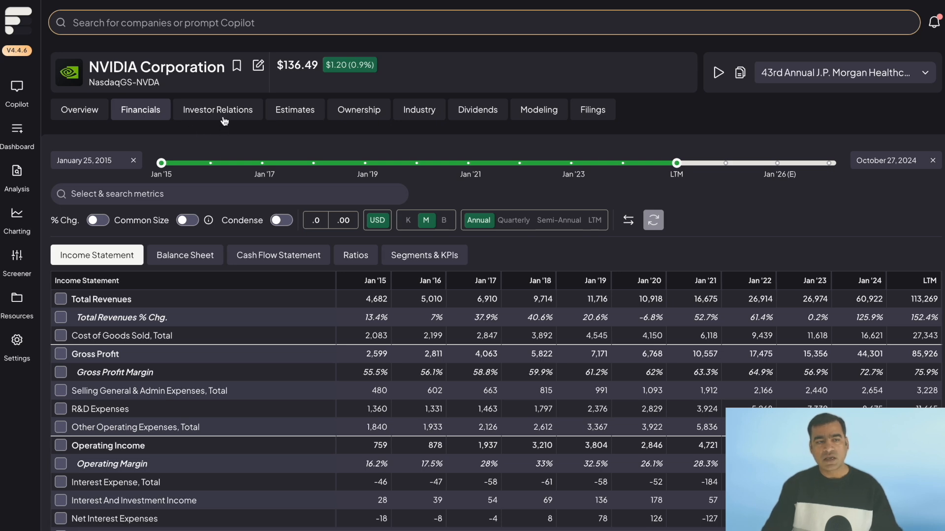
left_click(218, 110)
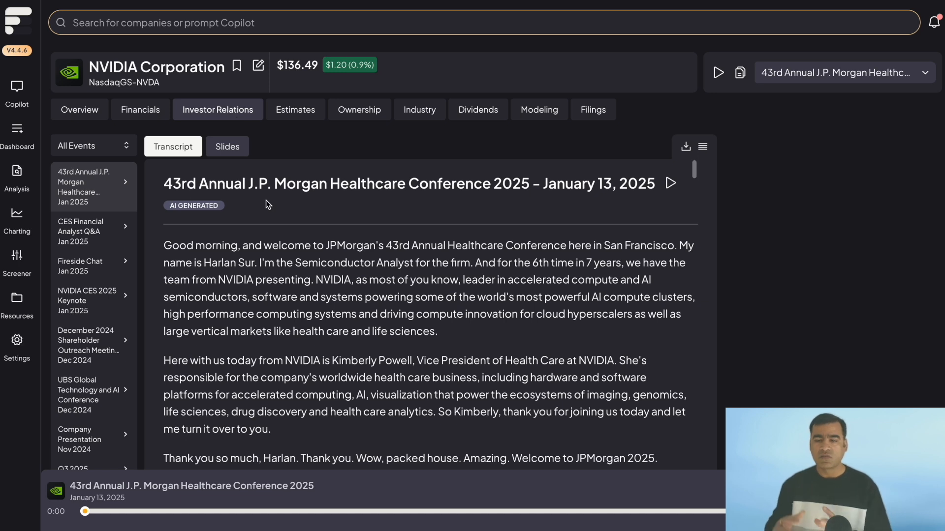
mouse_move(238, 215)
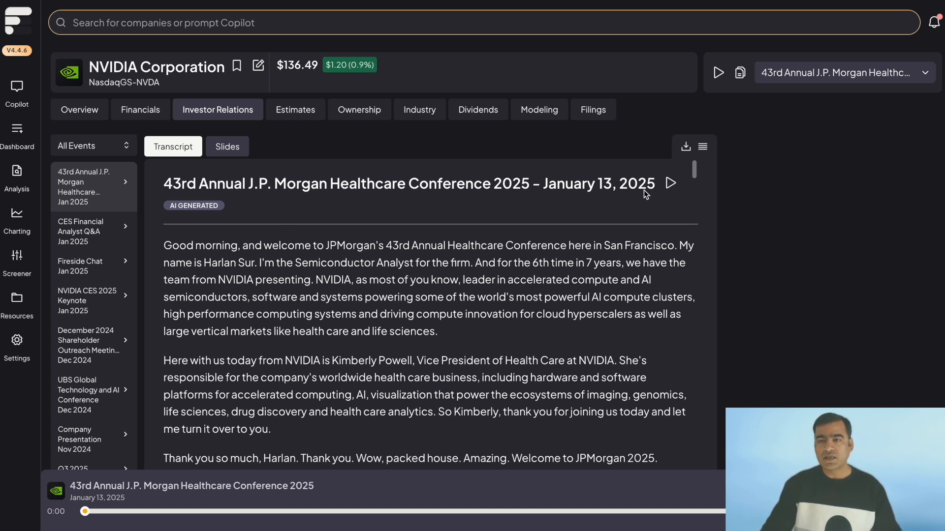
left_click(718, 72)
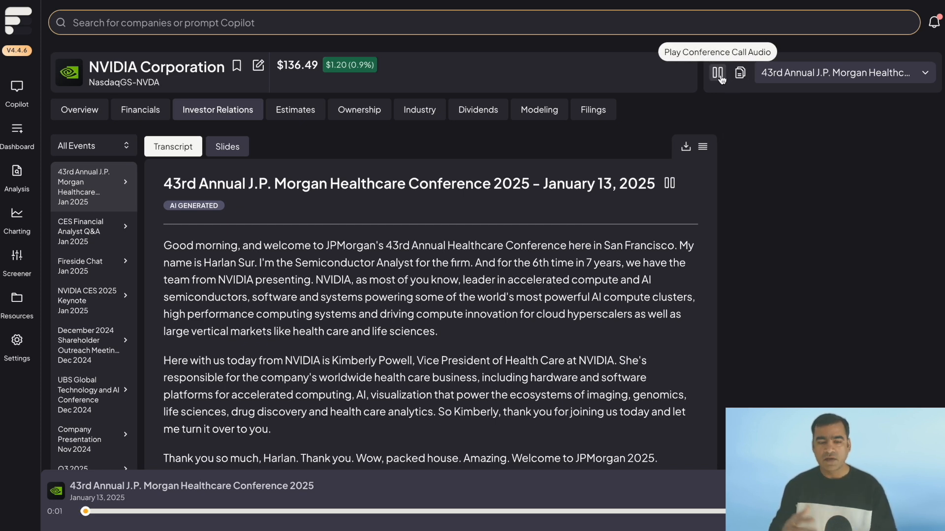
left_click(717, 72)
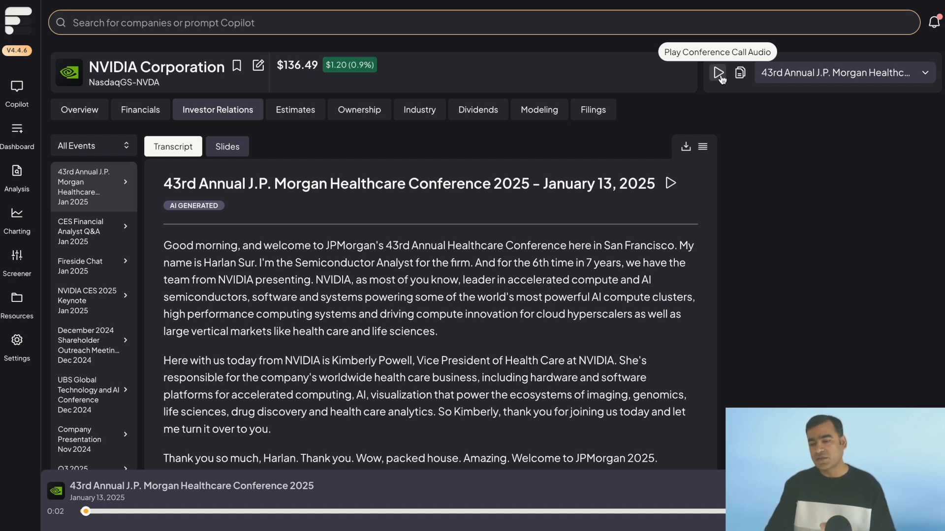
mouse_move(777, 324)
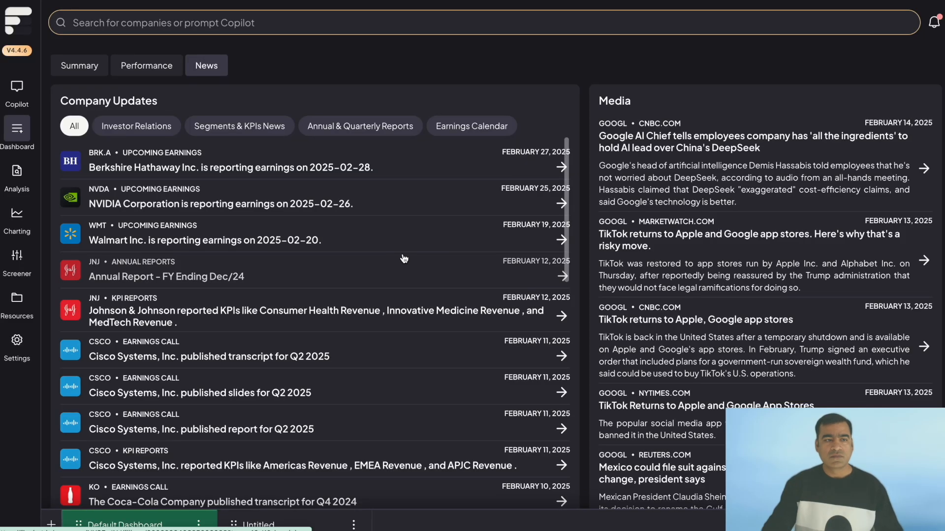
mouse_move(359, 247)
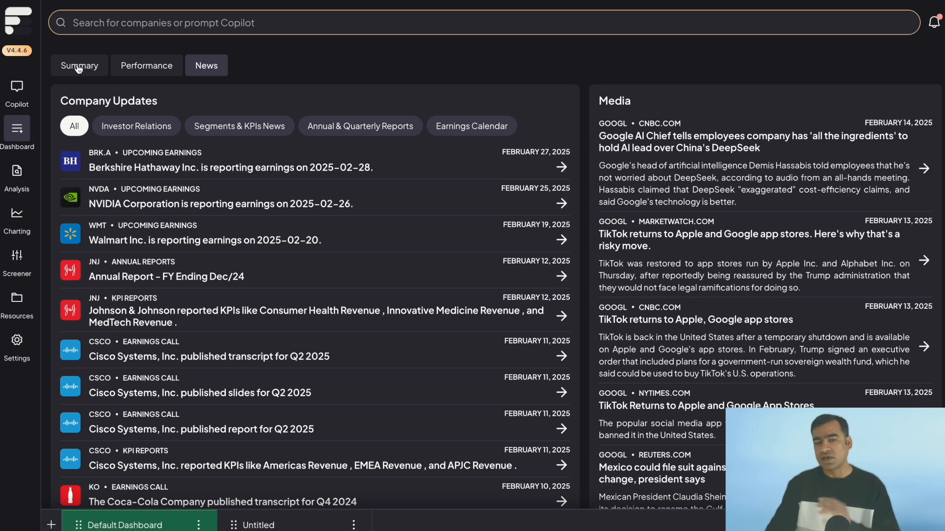
Step: Open Microsoft's ownership page, check institutional holders, then show the insider holdings table
left_click(17, 134)
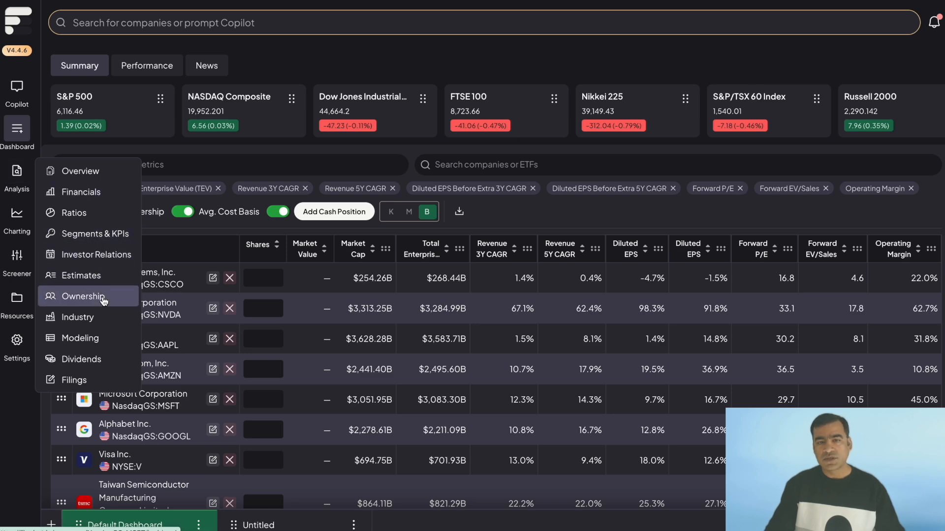
left_click(82, 297)
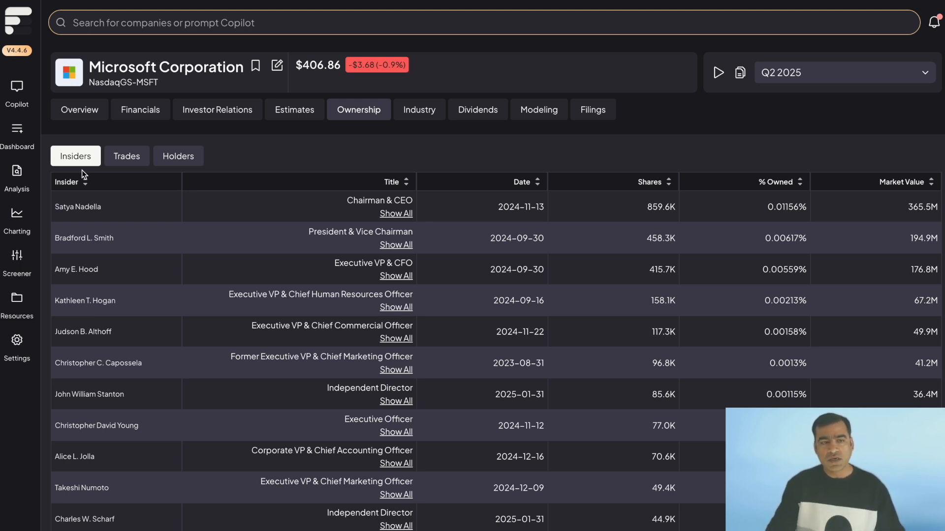
mouse_move(127, 156)
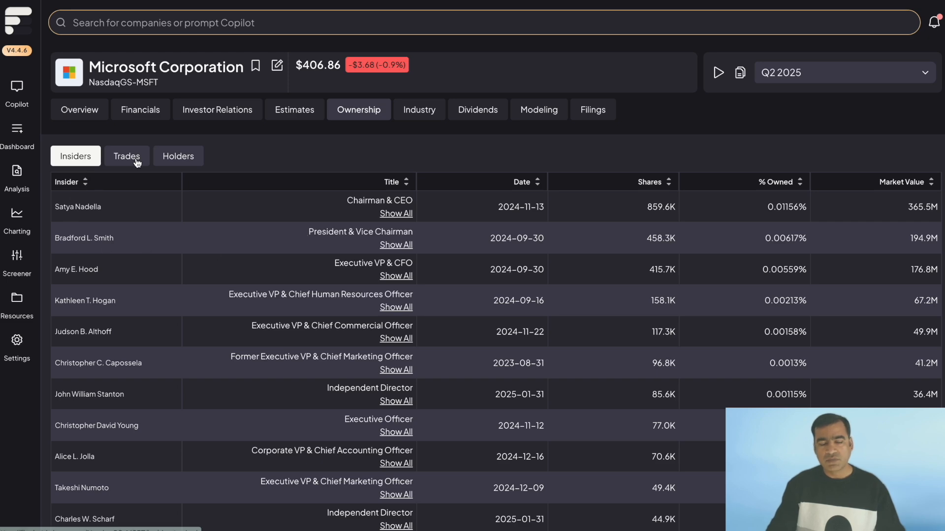
left_click(178, 156)
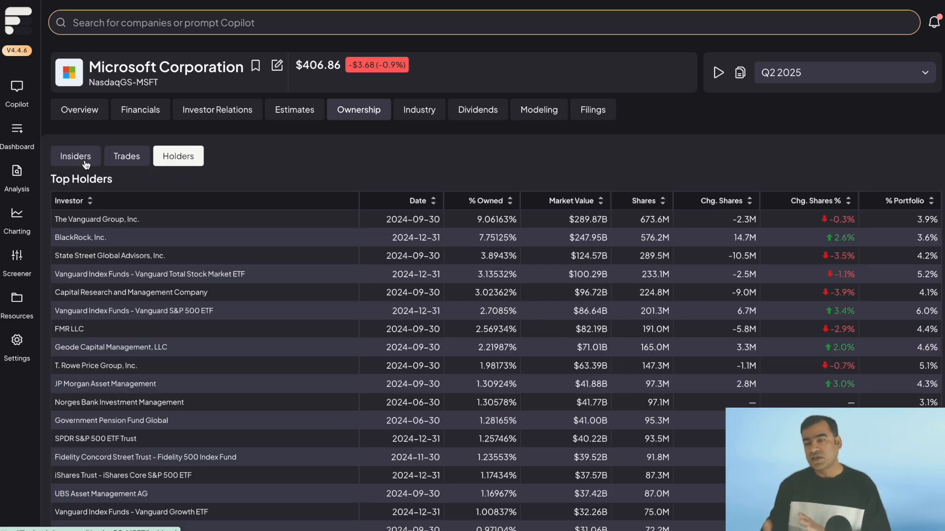
left_click(75, 156)
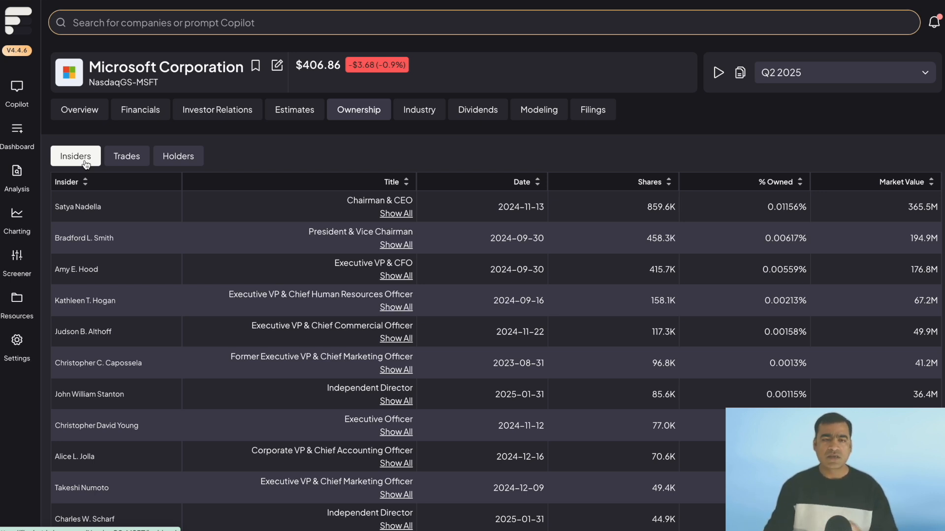
mouse_move(149, 166)
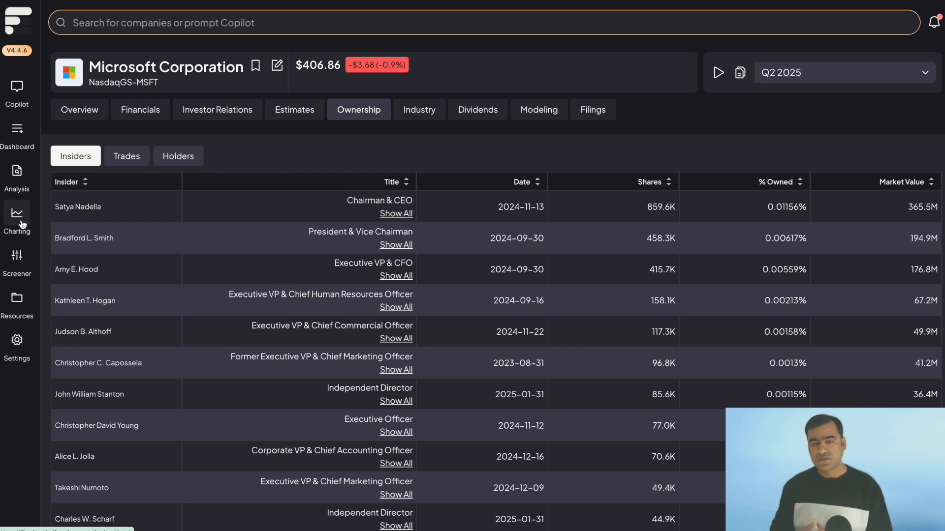
Step: Visit charting, then open the Hedge Fund Letters archive and the Desert Lion fund letter
left_click(16, 215)
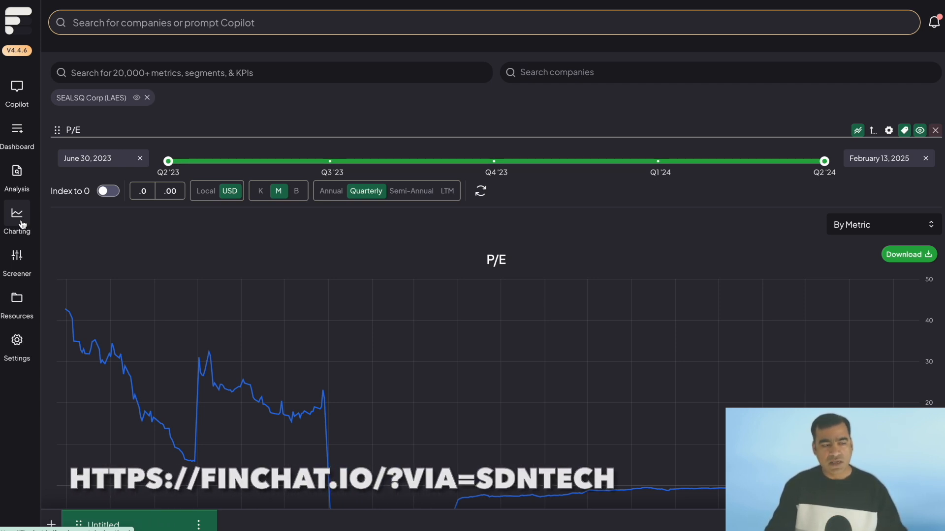
mouse_move(16, 256)
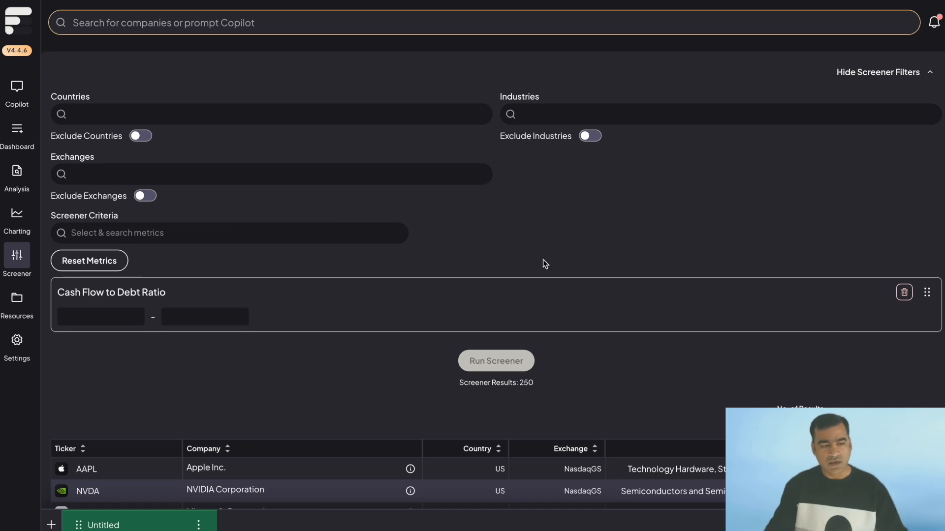
left_click(17, 301)
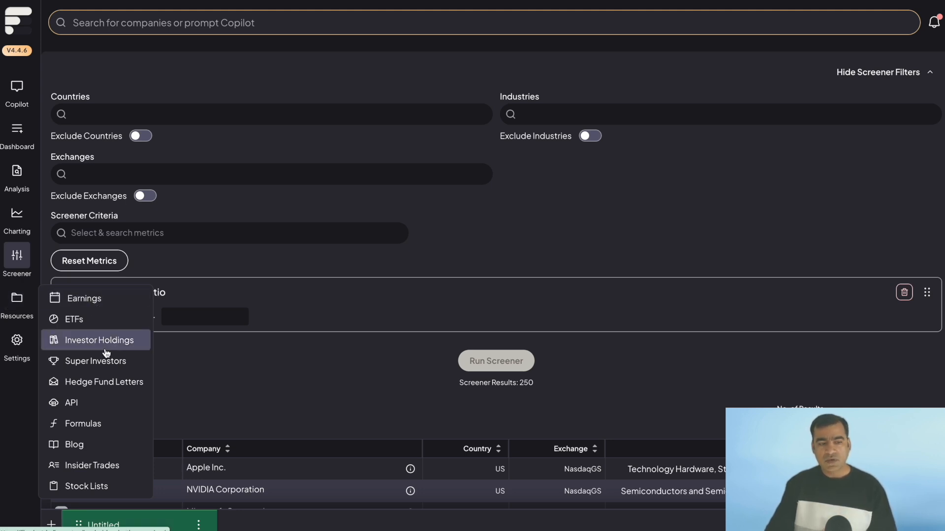
mouse_move(103, 381)
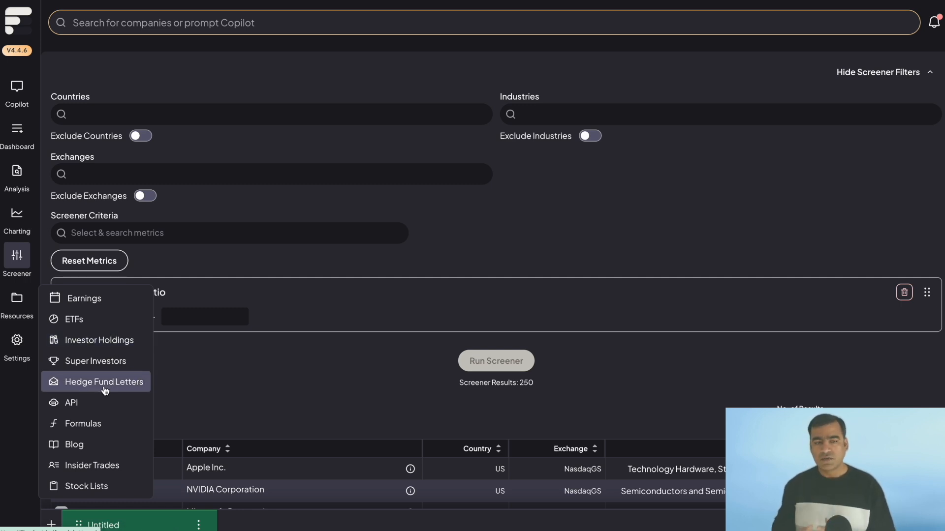
left_click(104, 381)
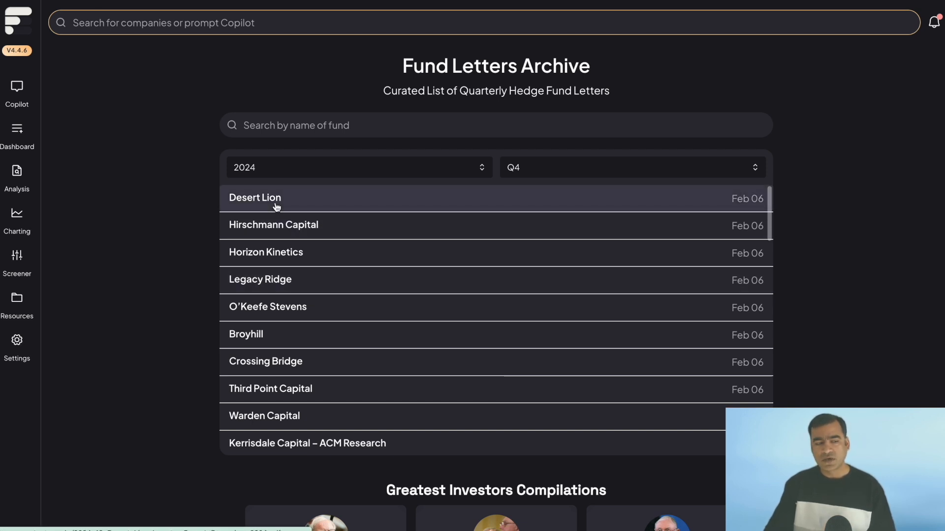
left_click(254, 198)
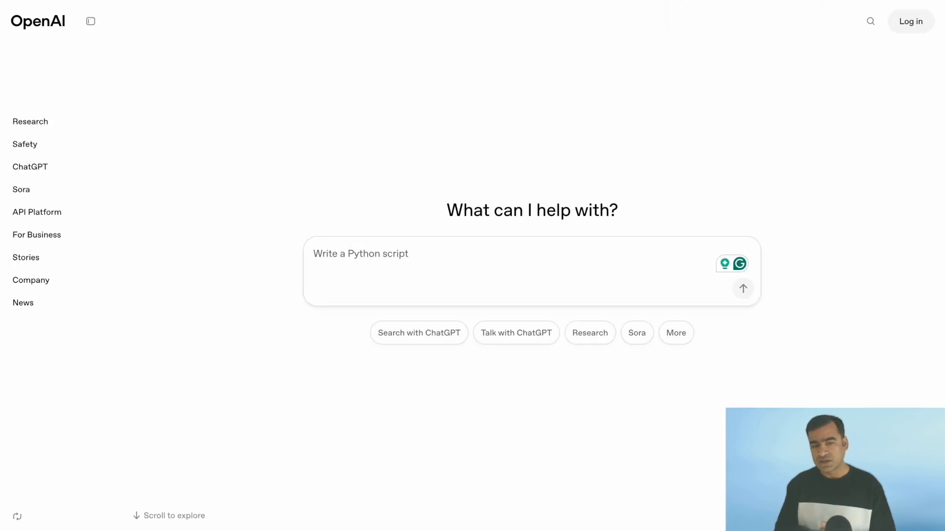
Step: Ask 'why soundhound is down today?' and compare the answer with FinChat Copilot's
type("why soundhound is down today")
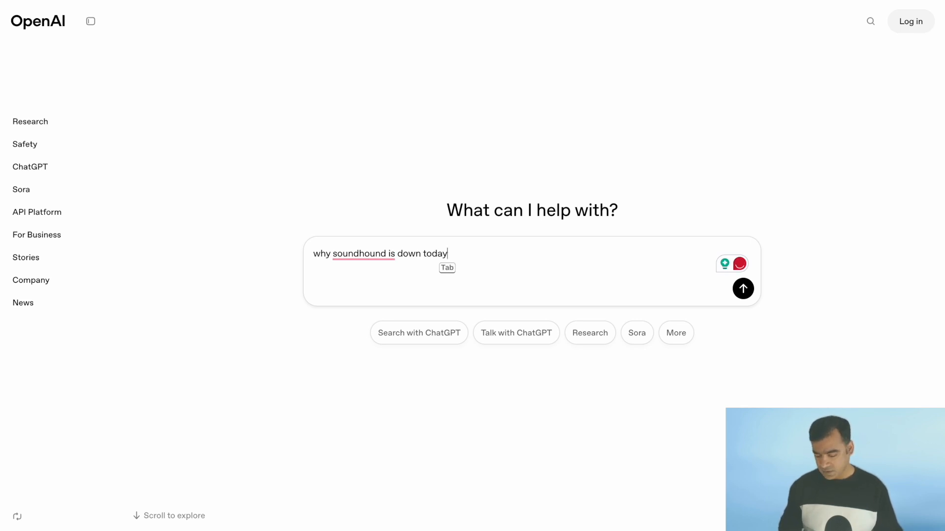
type("?")
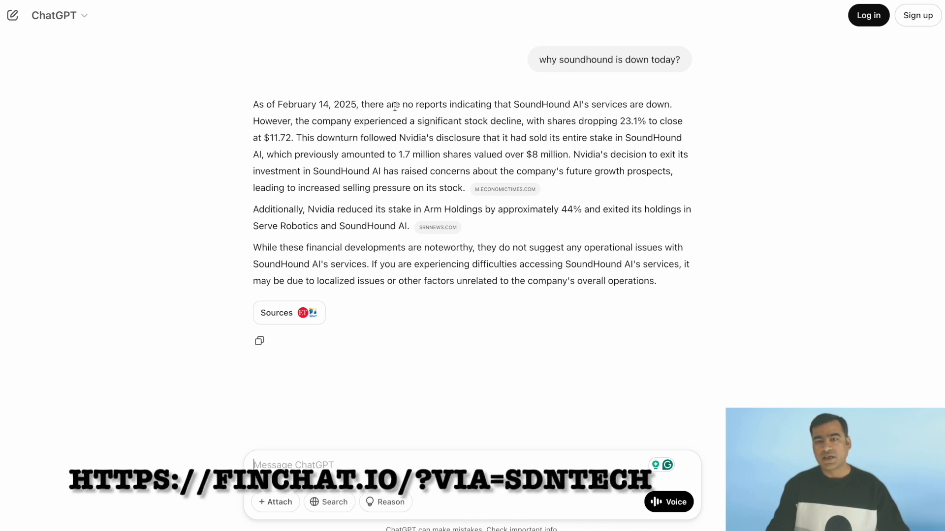
left_click_drag(364, 104, 510, 105)
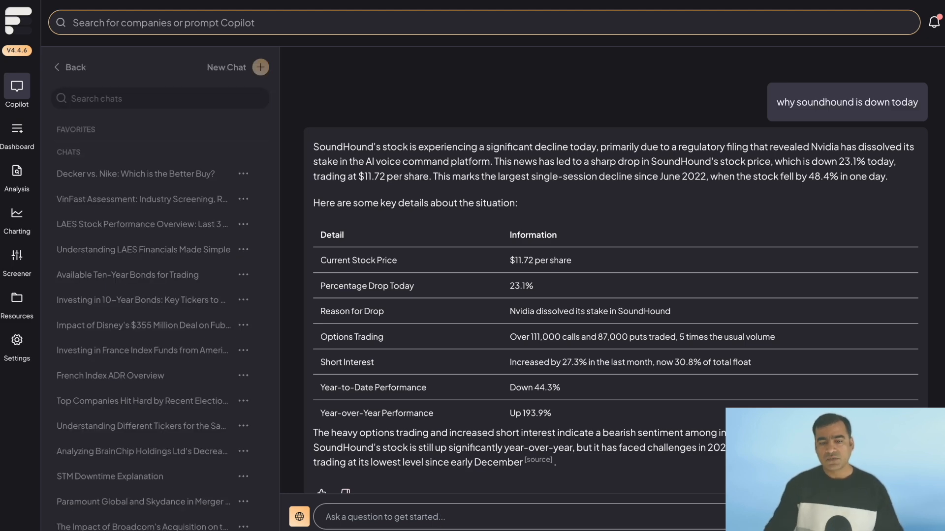
Step: Scroll Copilot's SoundHound drop answer past the key details table to the related questions
scroll("down", 3)
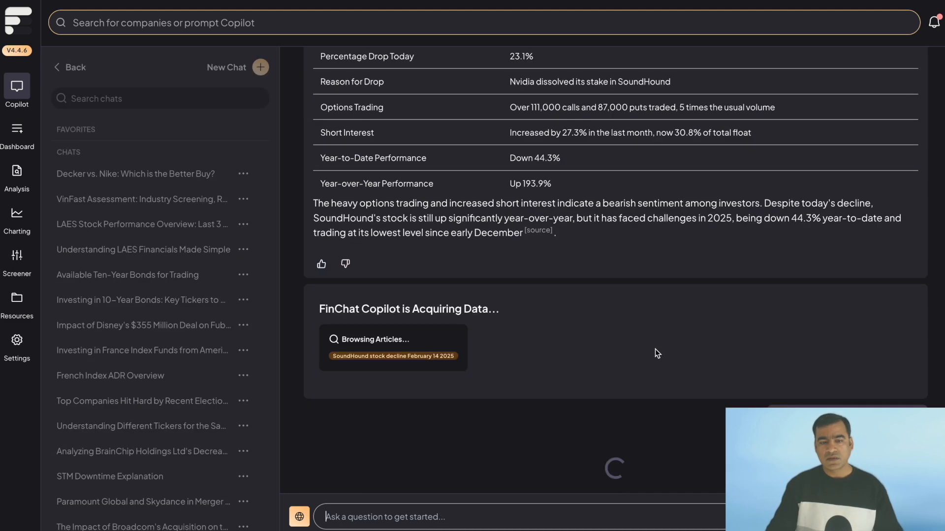
mouse_move(392, 326)
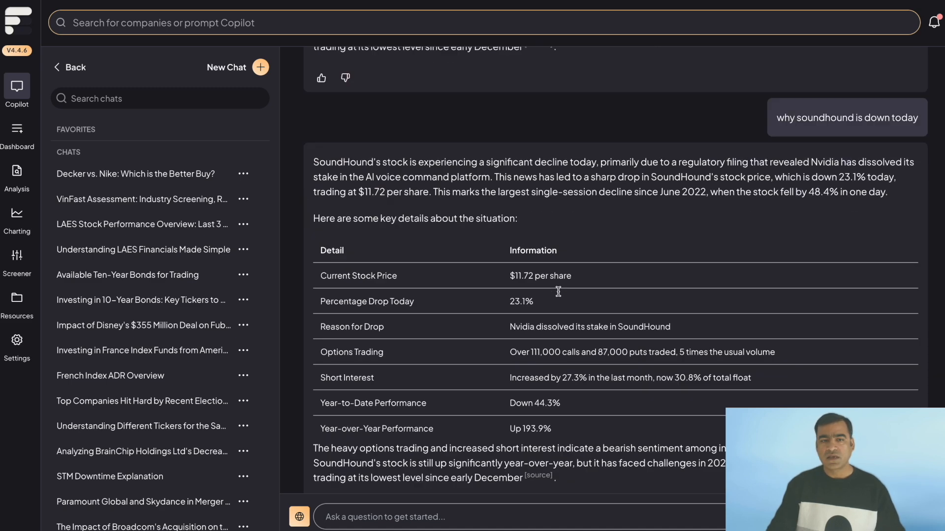
scroll("down", 3)
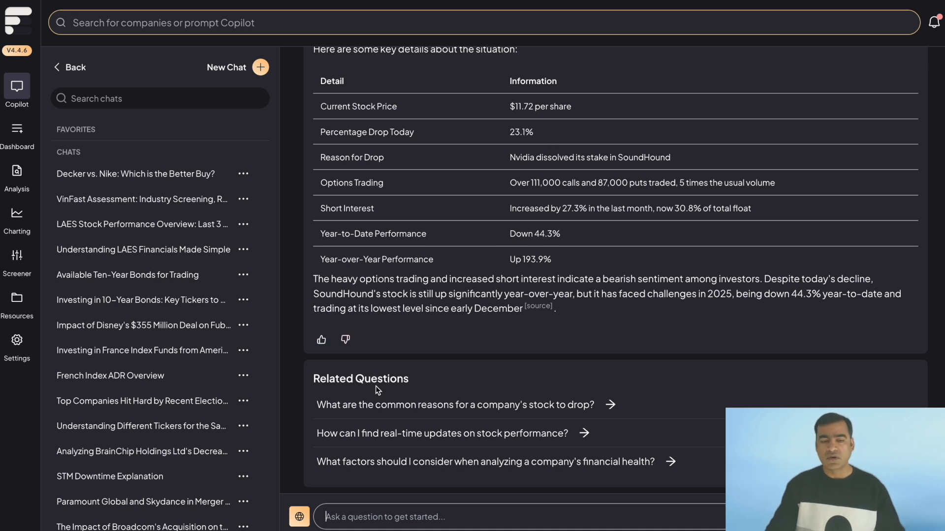
mouse_move(467, 425)
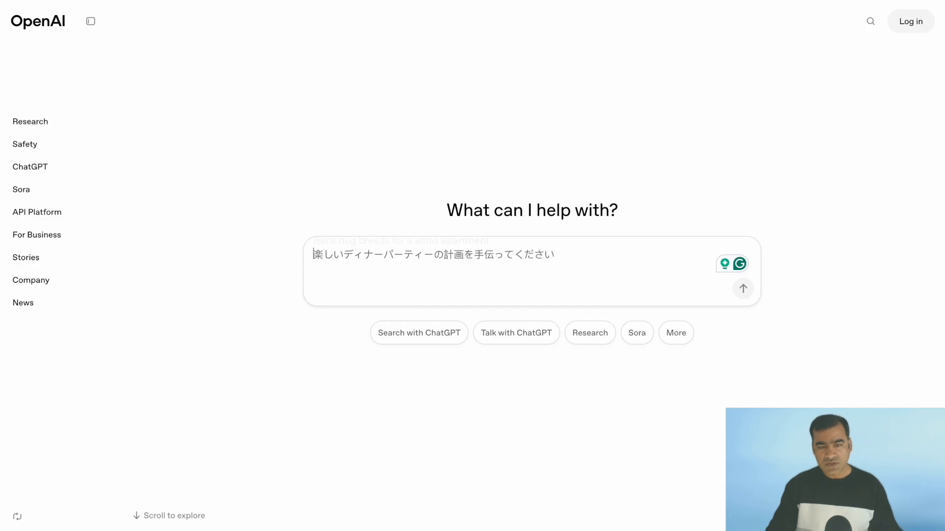
Step: Ask ChatGPT 'why moderna stok is up despite reporting losses?' and scroll through its reasons
type("why moderna stok is up despite reporting losses?")
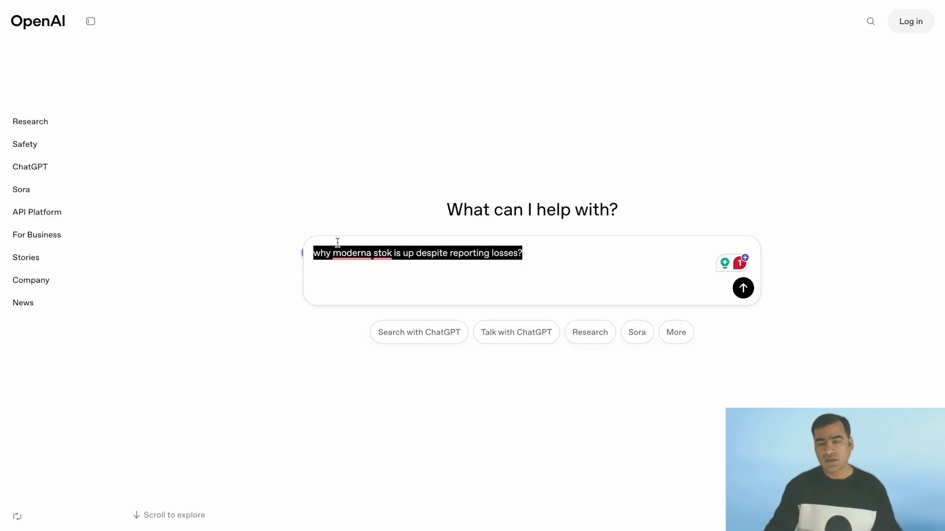
left_click(743, 288)
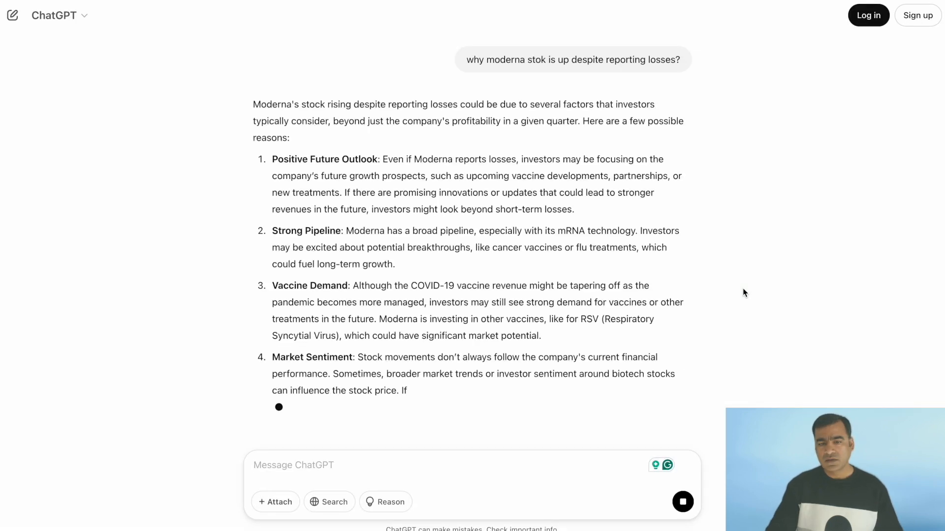
scroll("down", 3)
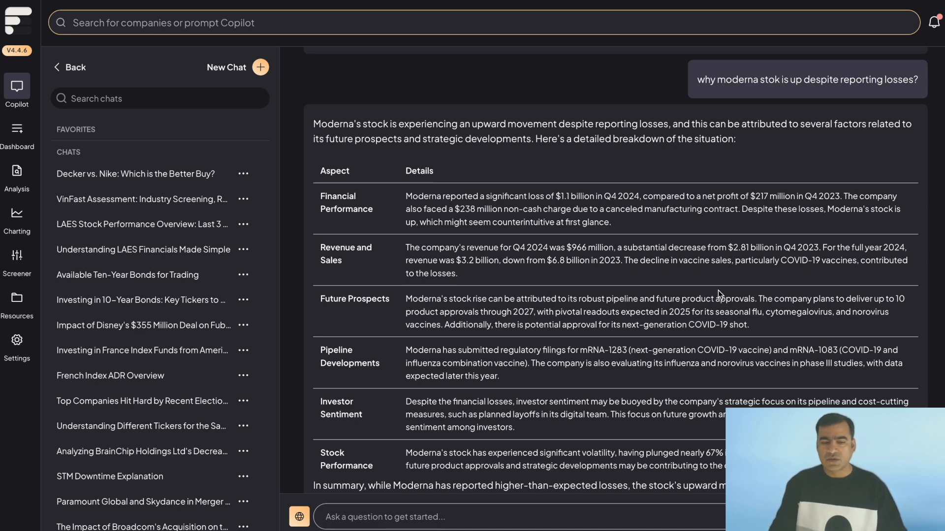
Step: Scroll through Copilot's Moderna answer and its Aspect/Details table
scroll("down", 3)
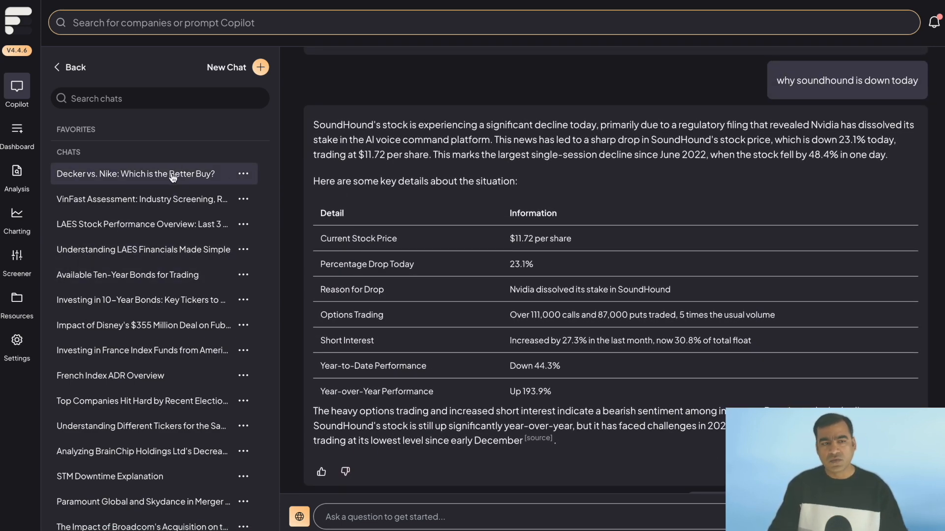
Step: Open the saved 'Decker vs. Nike: Which is the Better Buy?' chat and scroll to its Total Revenues chart
left_click(135, 174)
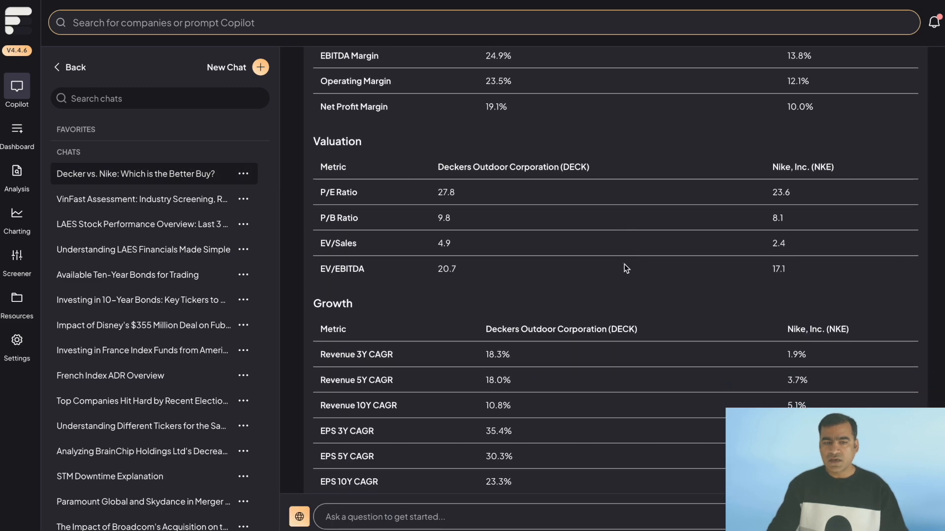
scroll("down", 3)
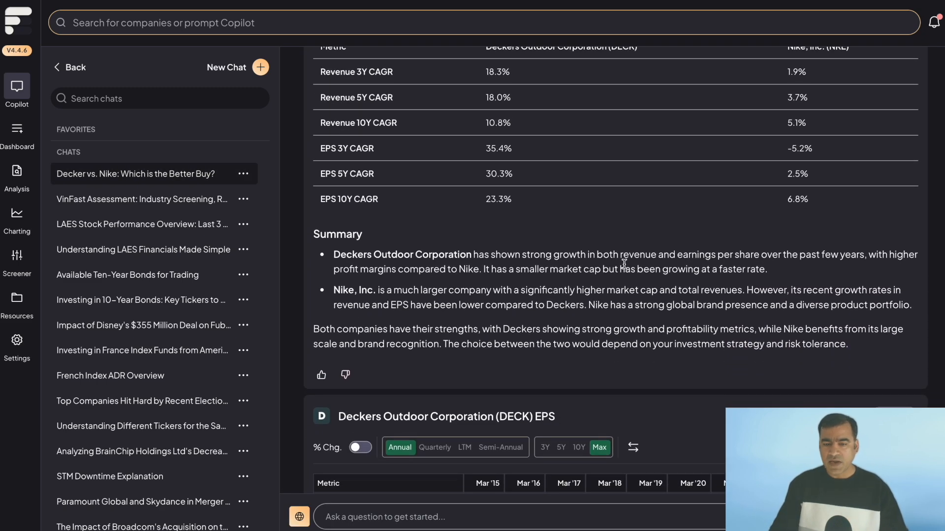
scroll("down", 3)
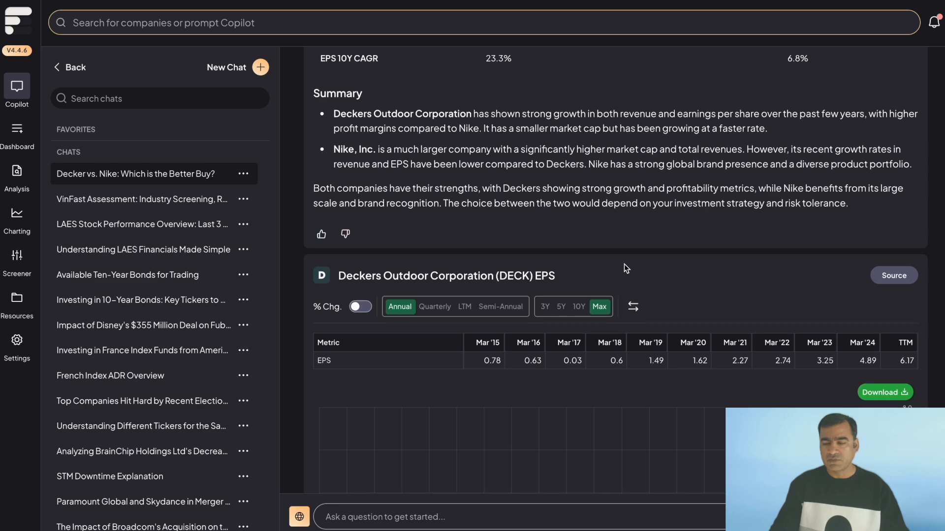
scroll("down", 3)
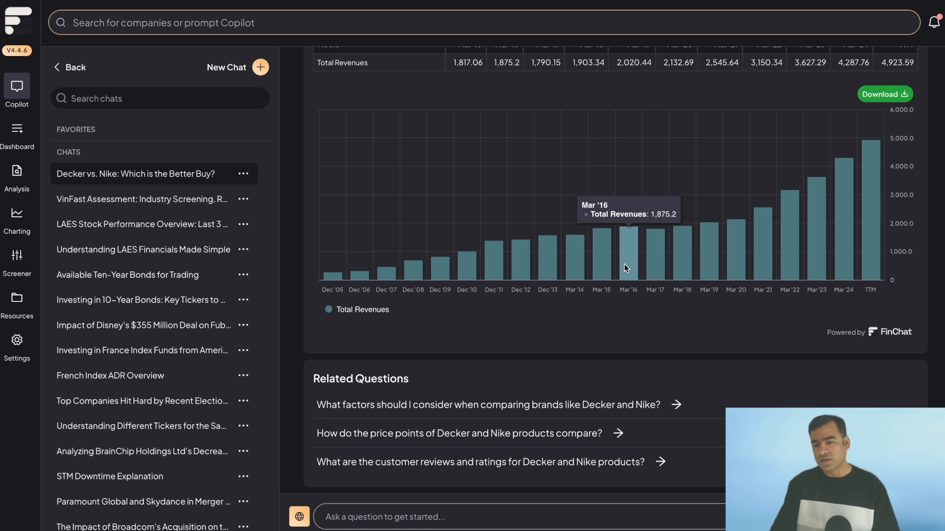
mouse_move(584, 419)
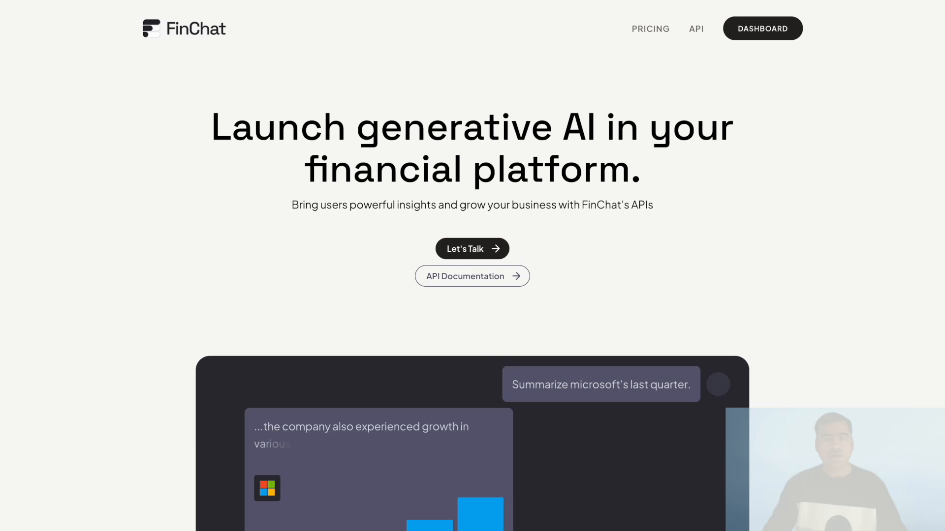
left_click(763, 27)
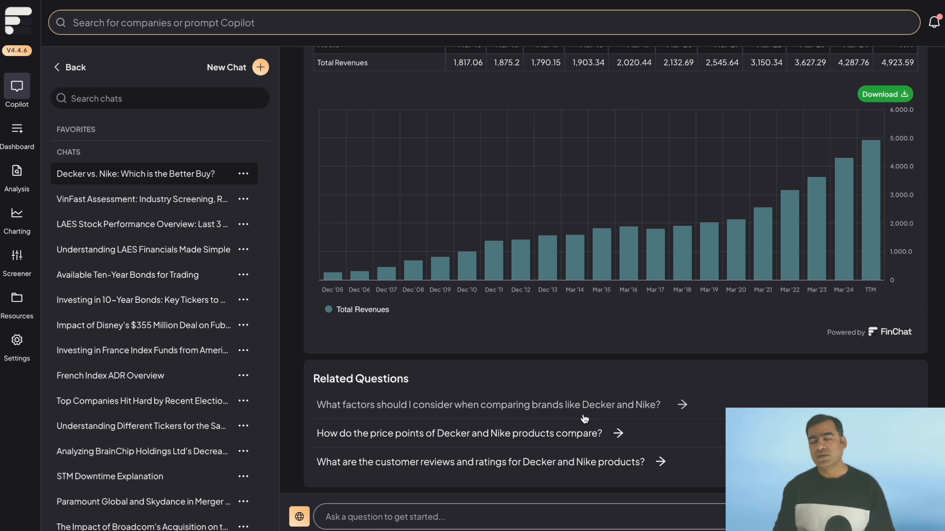